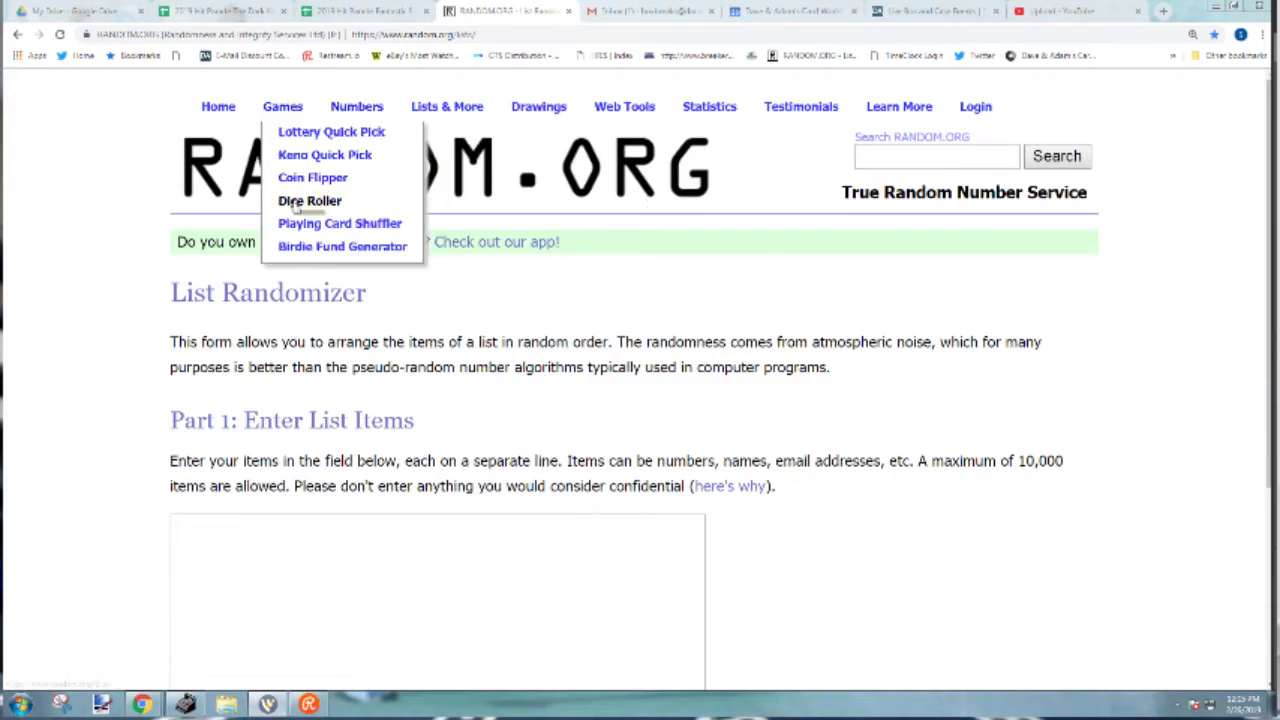
- Roll two virtual dice in the Dice Roller, then move to the List Randomizer
left_click(310, 200)
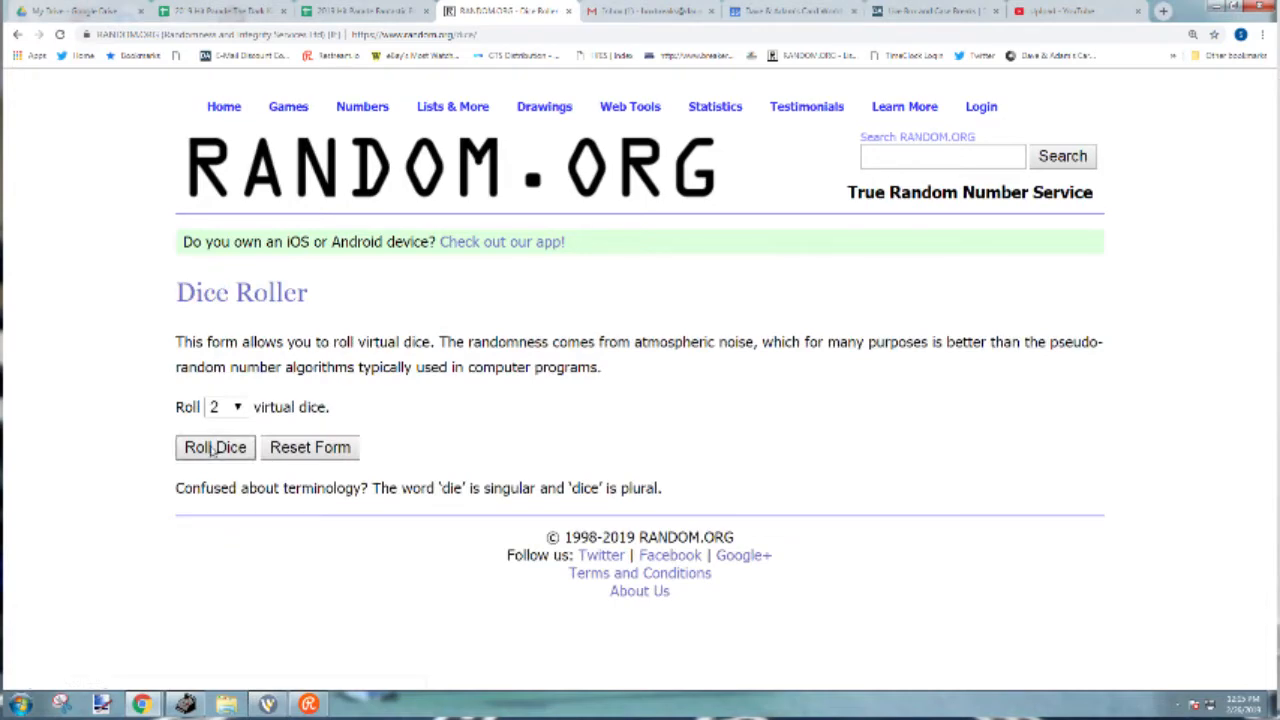
left_click(216, 448)
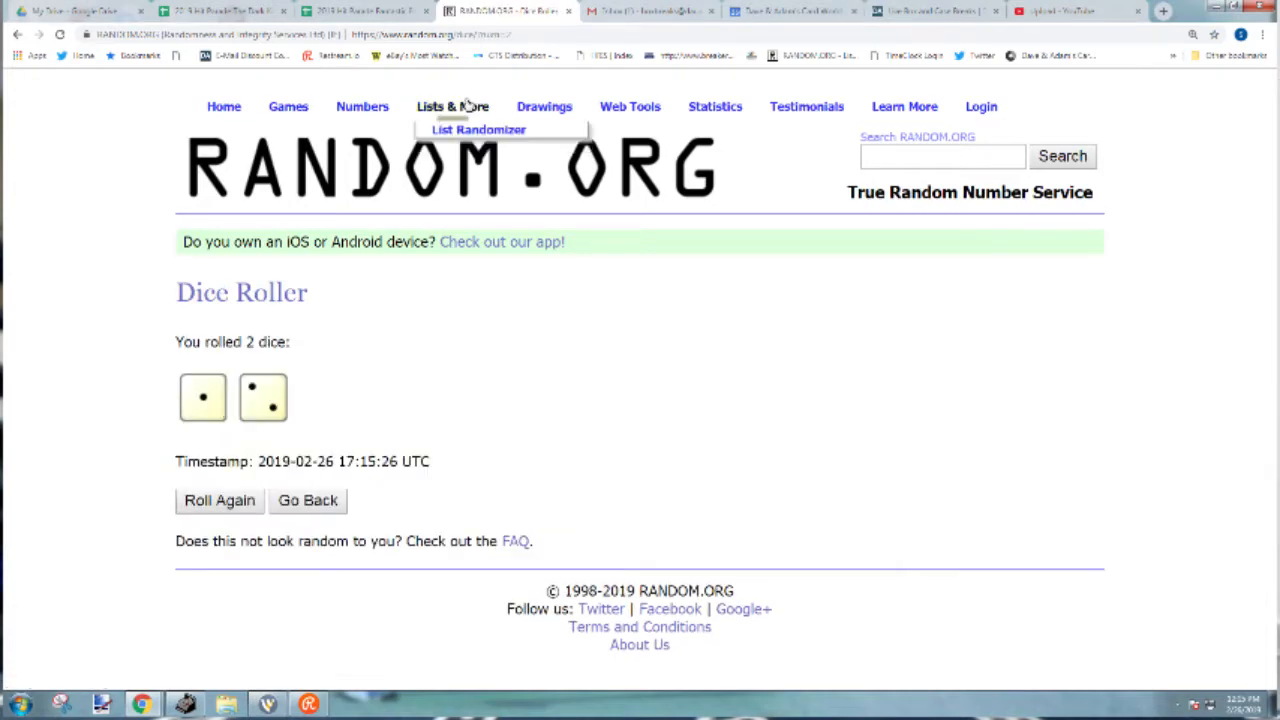
left_click(478, 128)
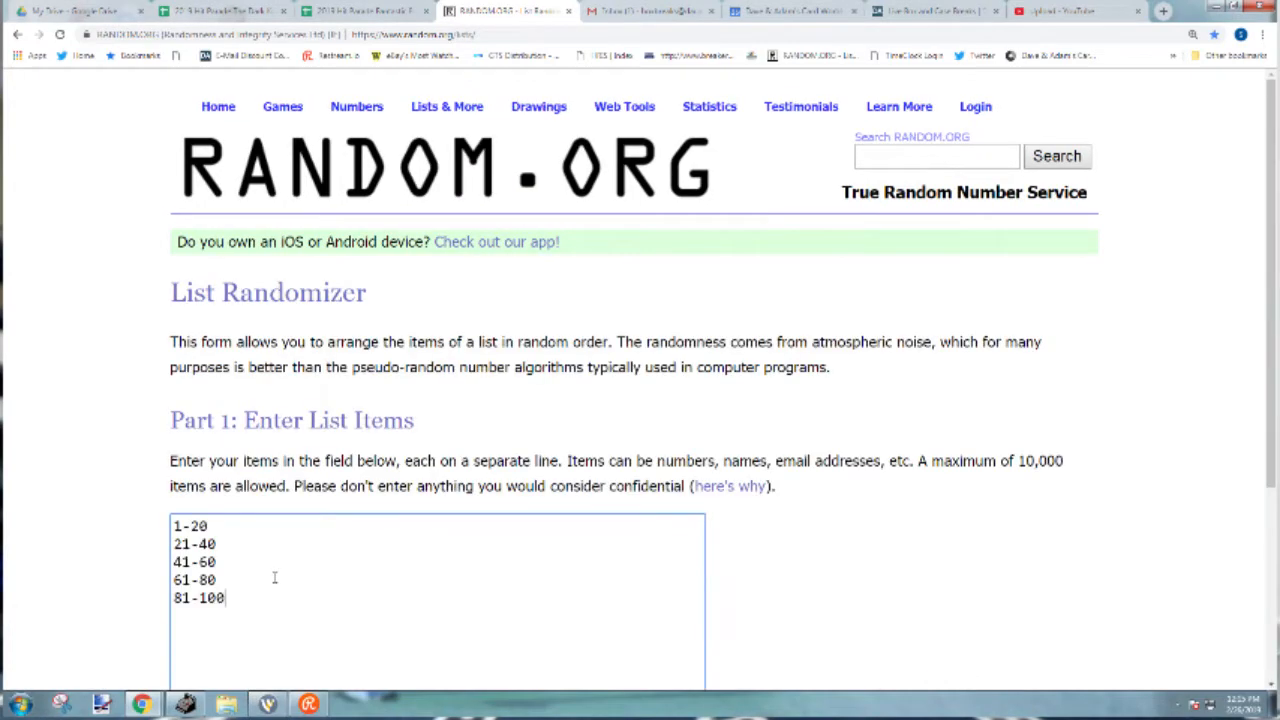
scroll("down", 3)
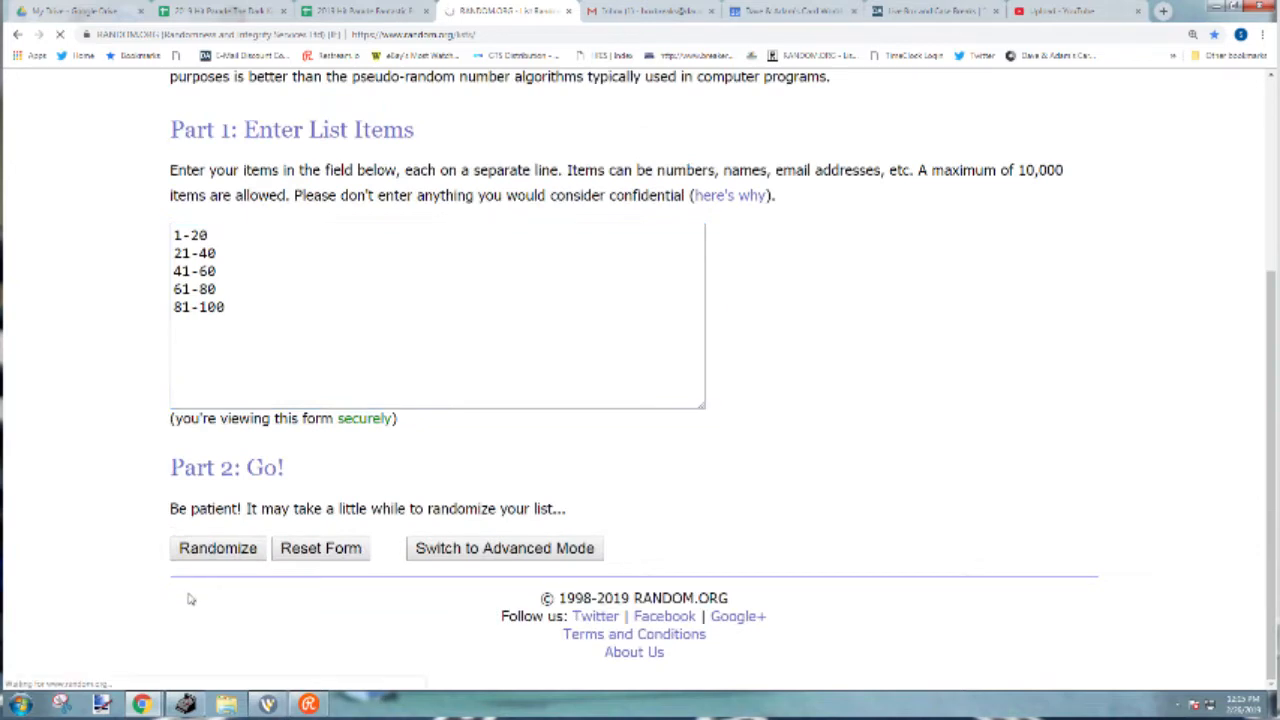
- Shuffle the five number ranges three times and take the final order to the spreadsheet
left_click(216, 548)
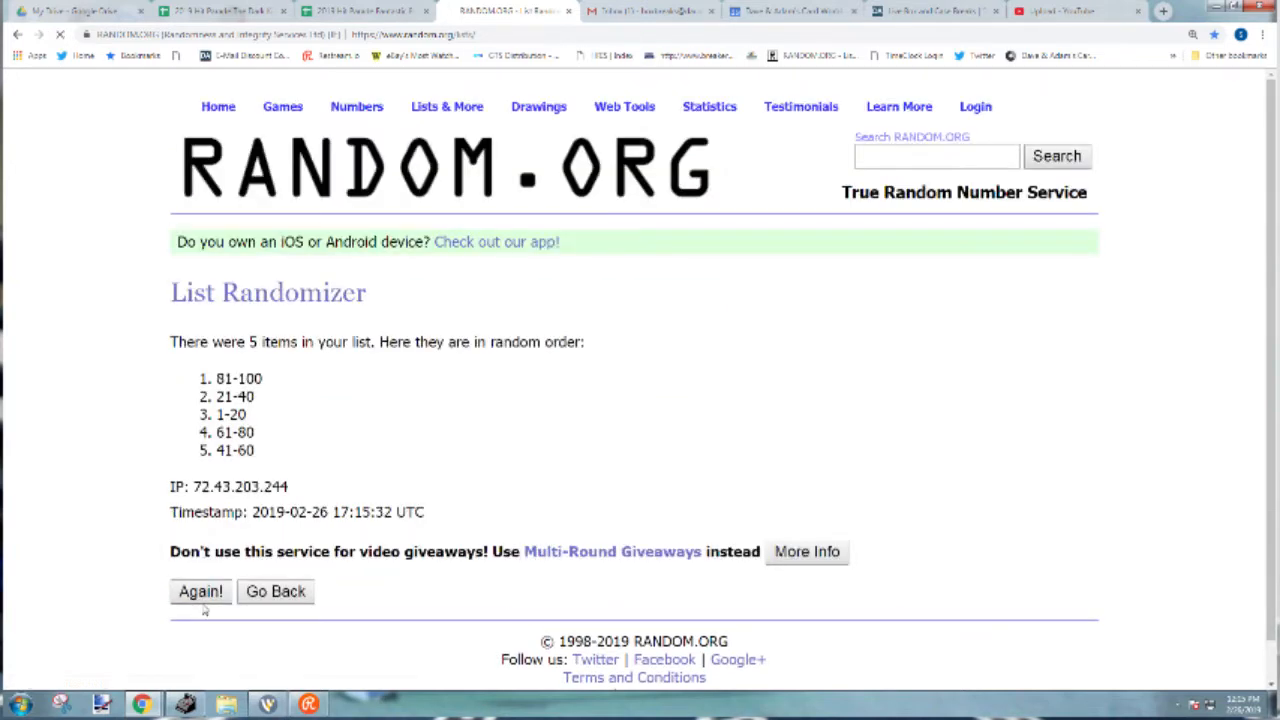
left_click(200, 592)
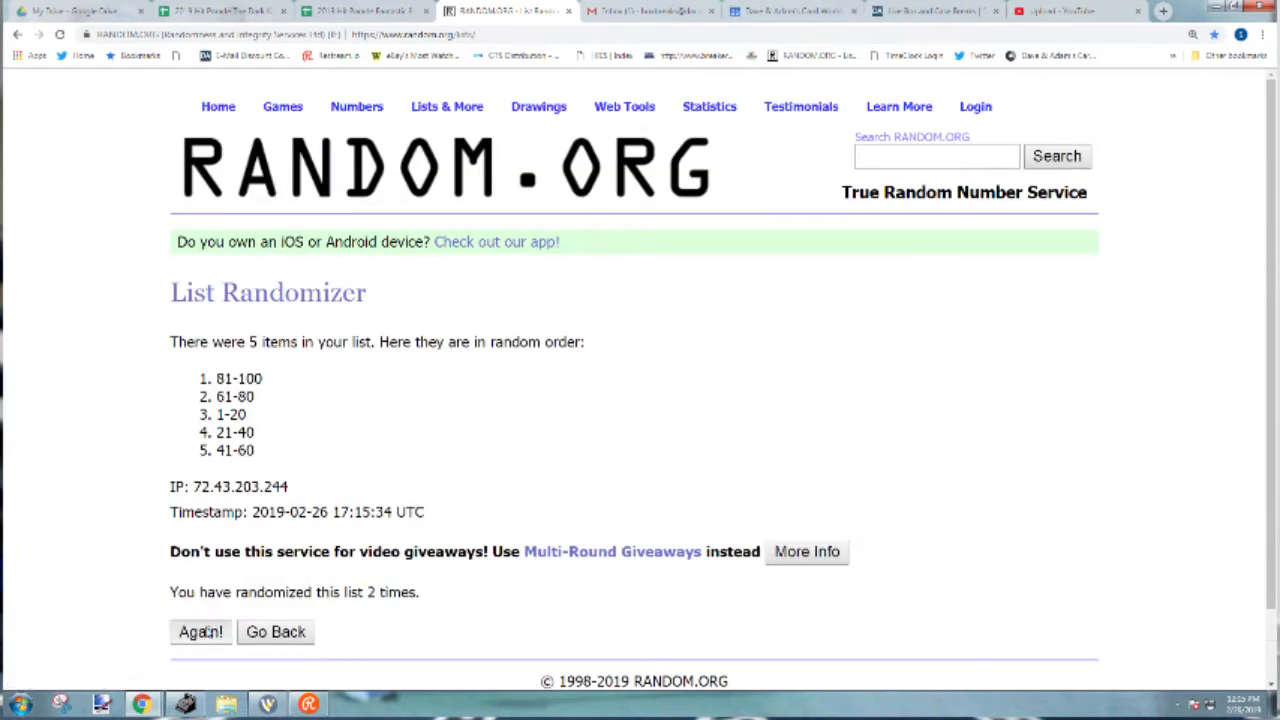
left_click(200, 632)
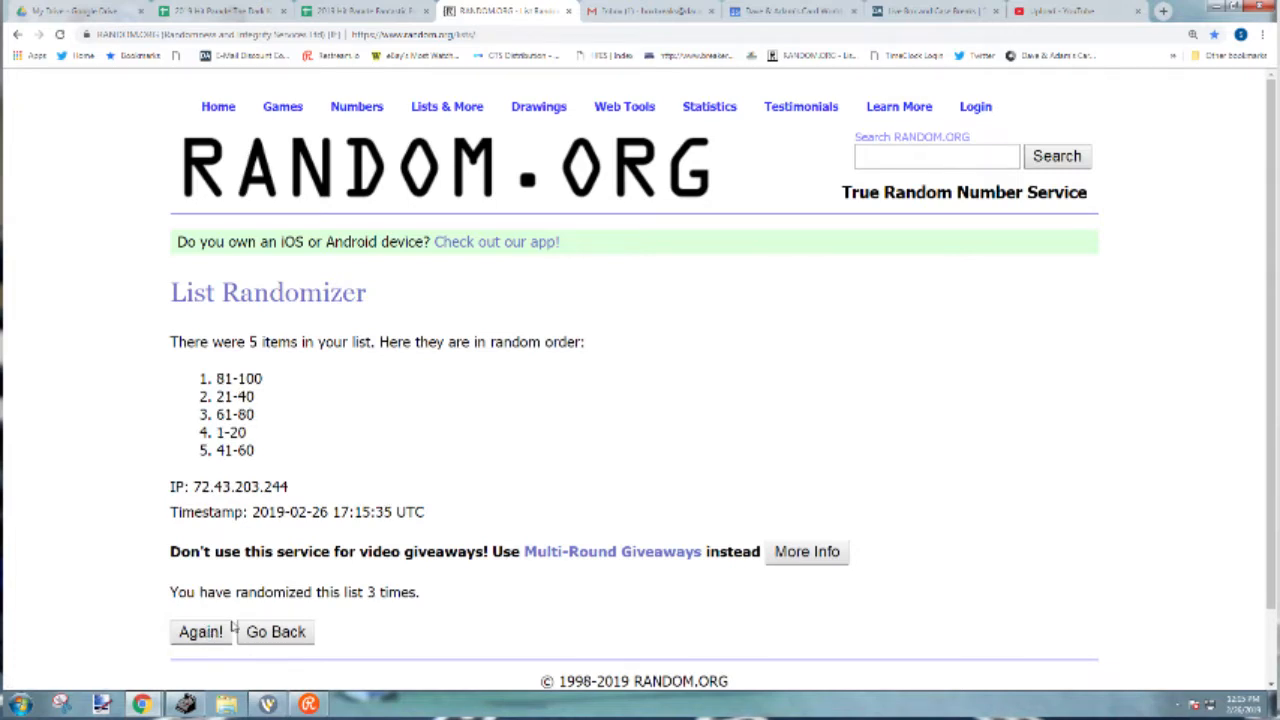
left_click_drag(216, 378, 252, 414)
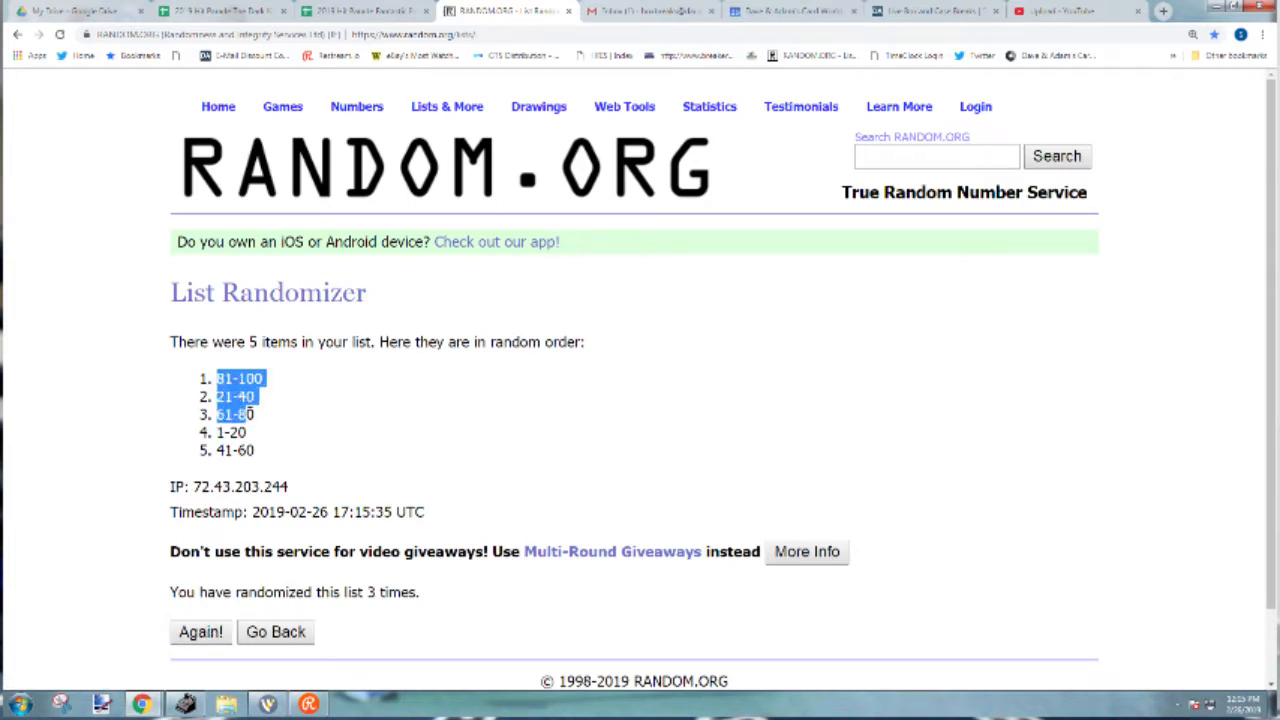
left_click(360, 12)
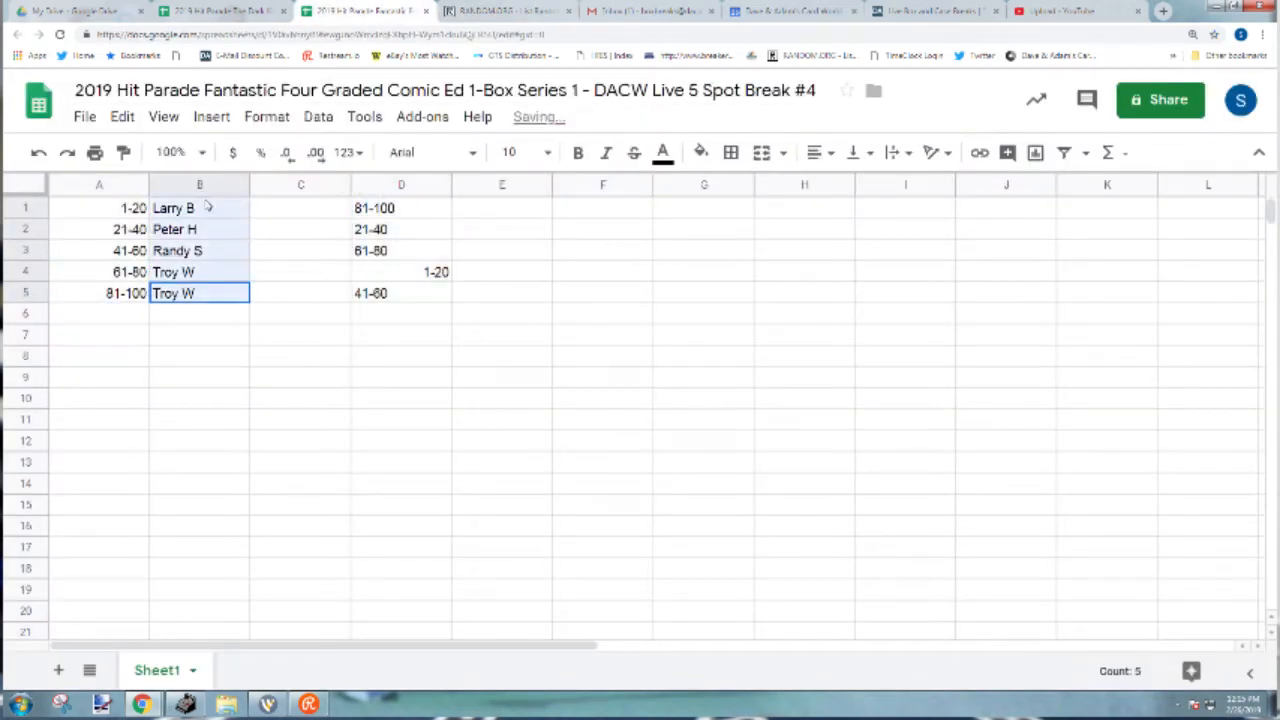
- Roll two virtual dice again and go to the List Randomizer
left_click(490, 12)
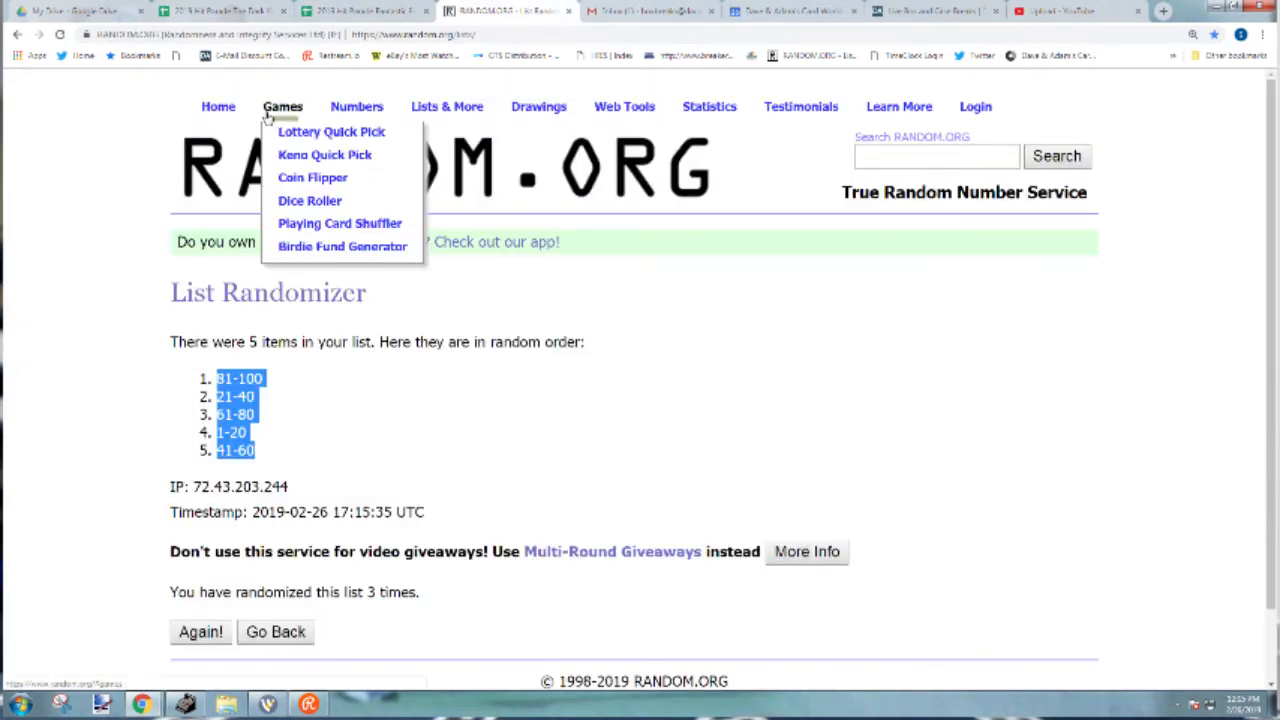
left_click(308, 200)
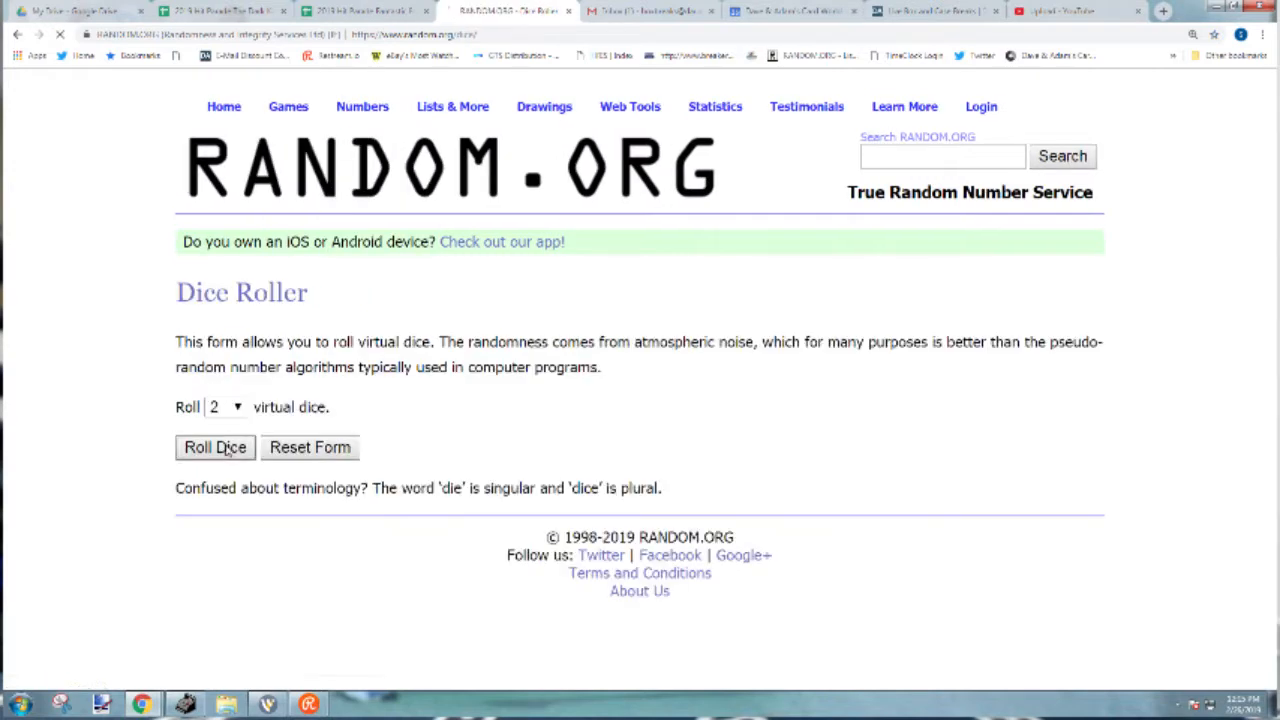
left_click(216, 448)
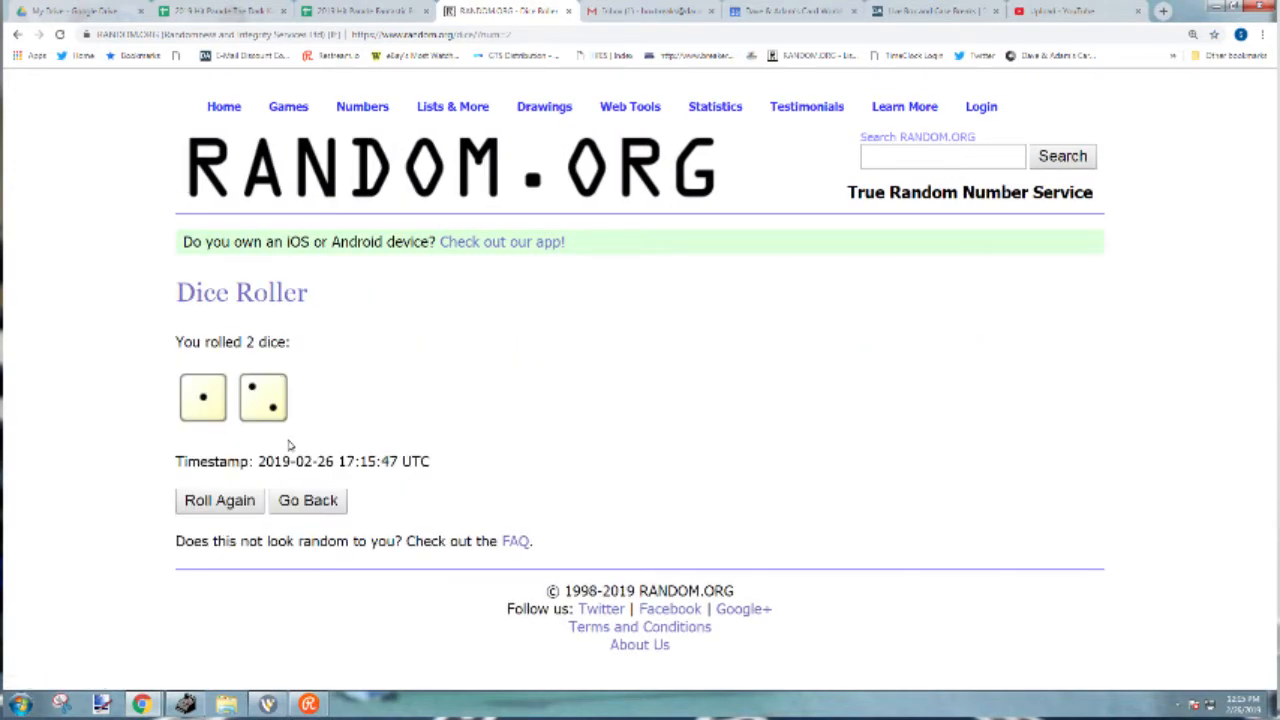
left_click(452, 106)
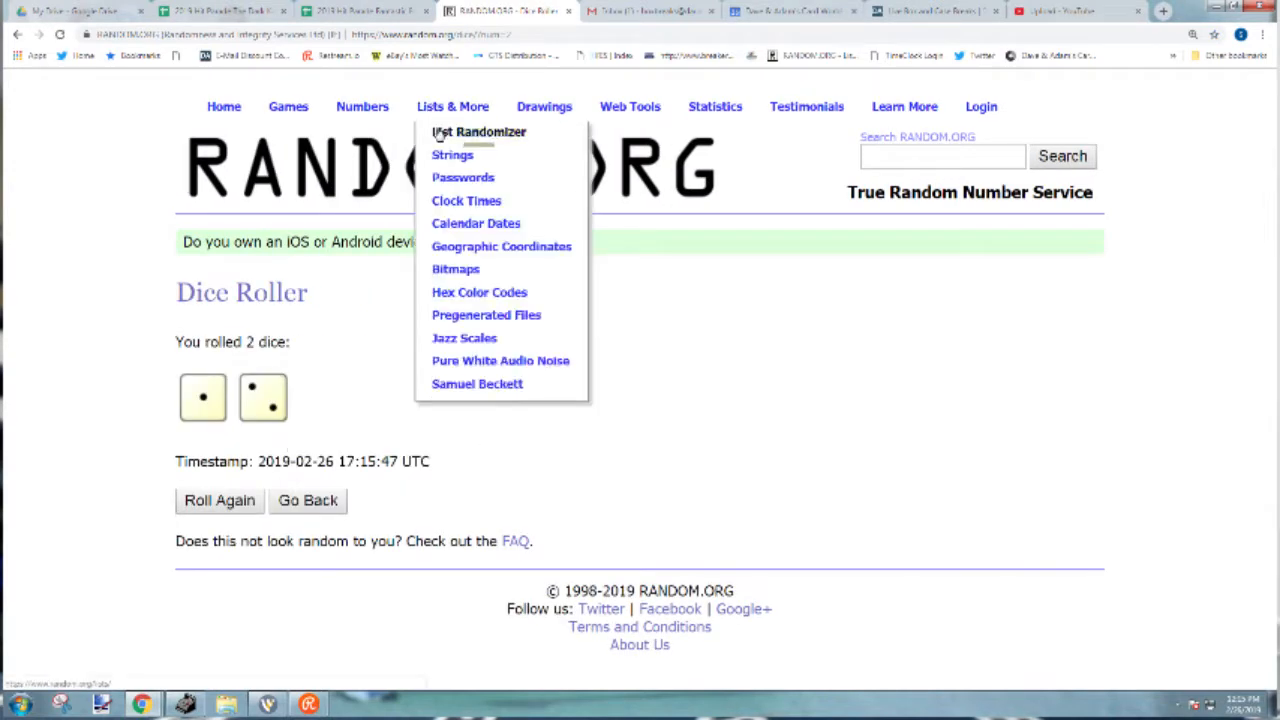
left_click(478, 132)
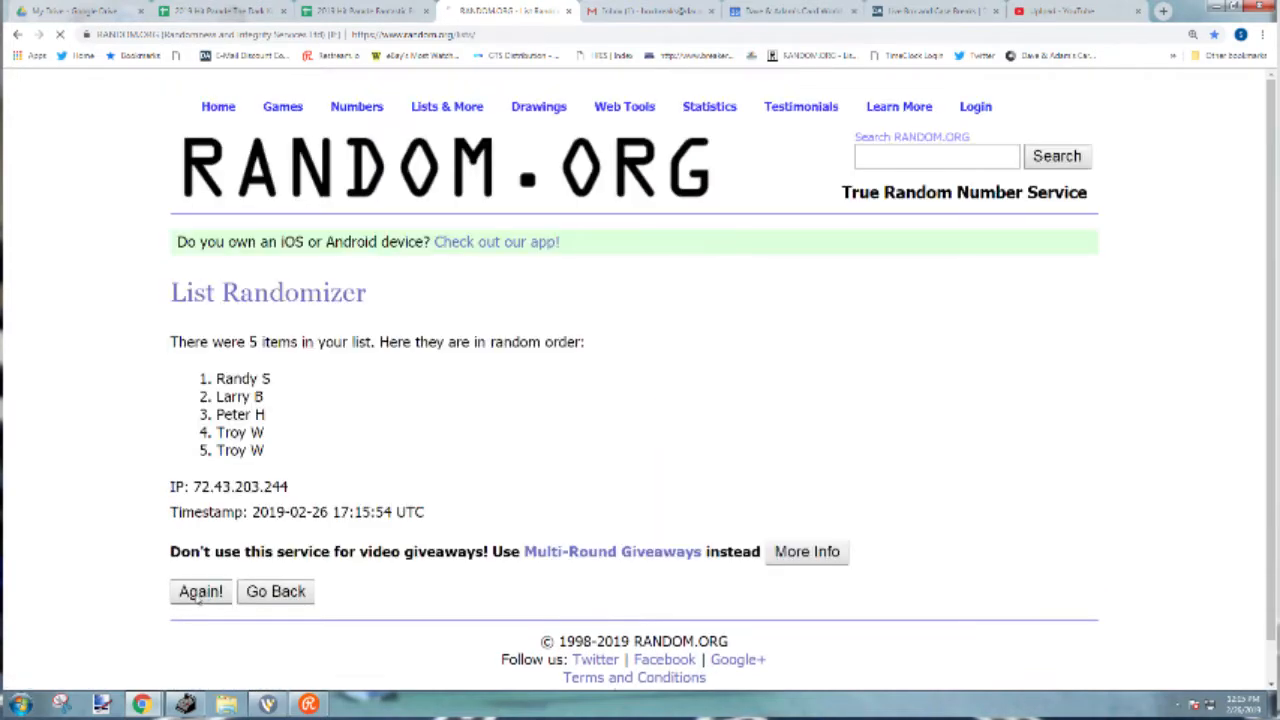
- Shuffle the five participant names three times and carry the order to the spreadsheet
left_click(200, 592)
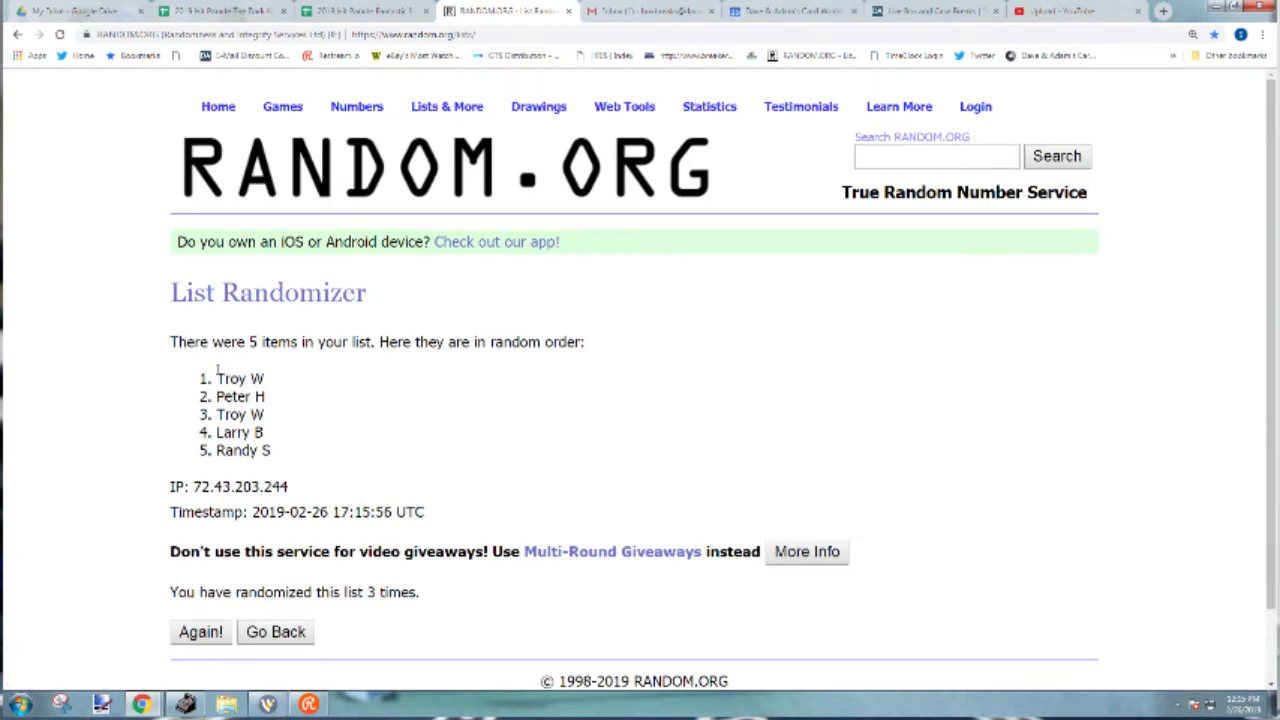
left_click_drag(216, 378, 290, 450)
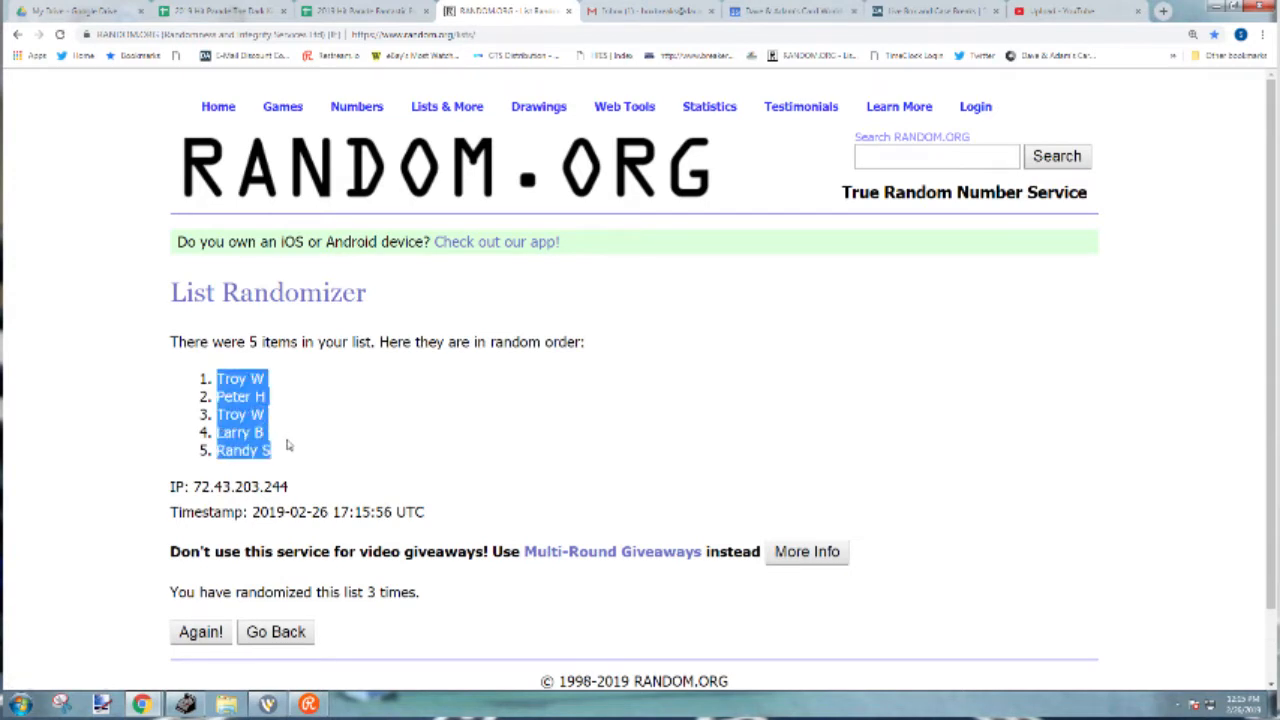
left_click(360, 12)
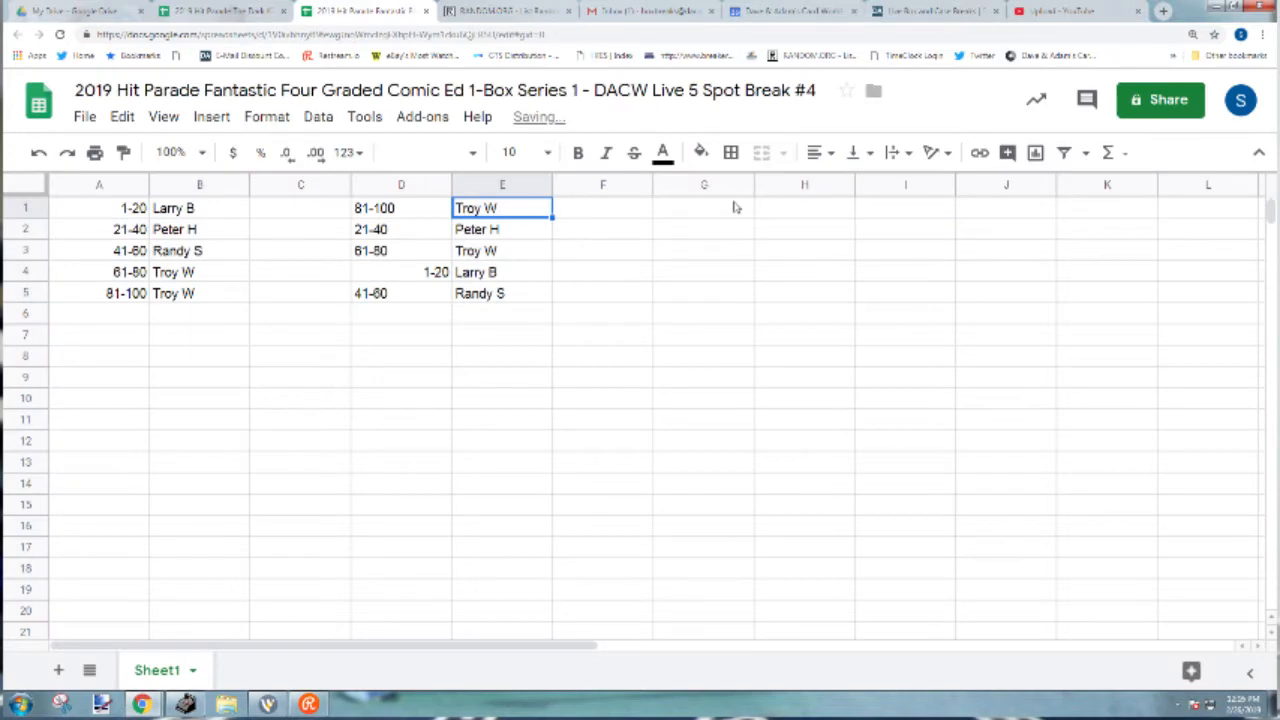
- Step down through the pasted names in cells E2 to E5 beside the ranges
left_click(502, 228)
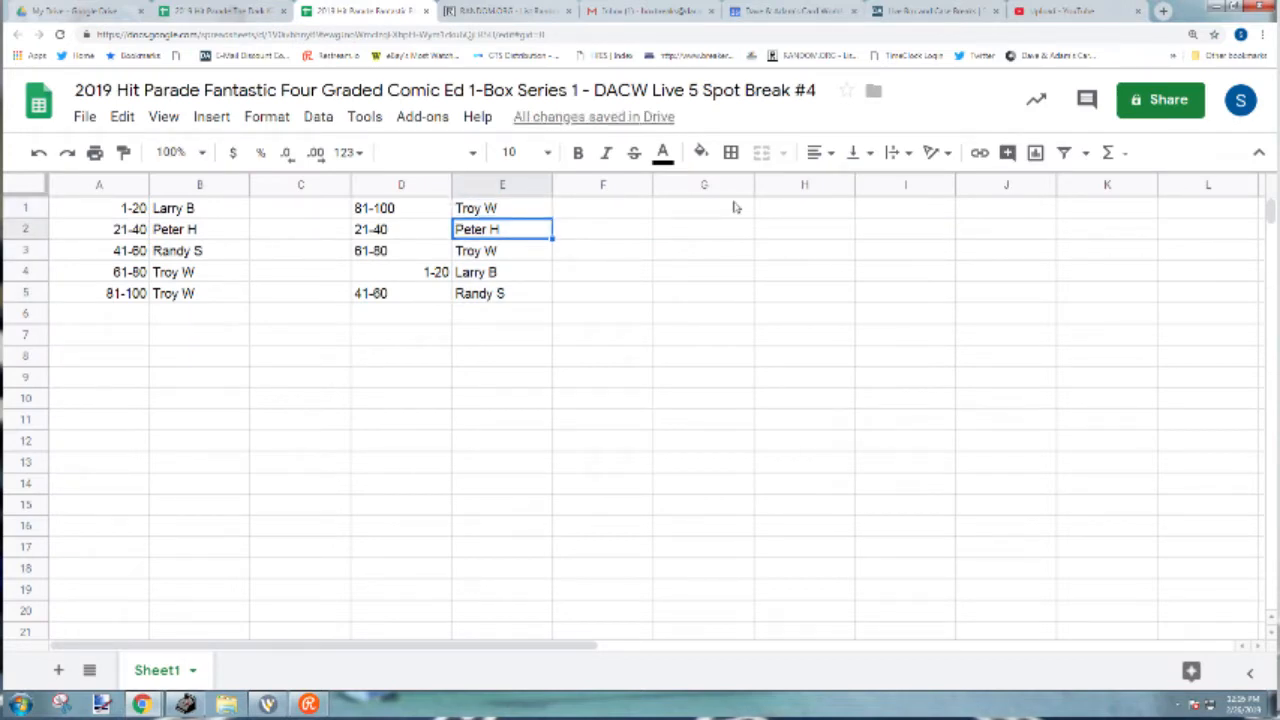
left_click(502, 250)
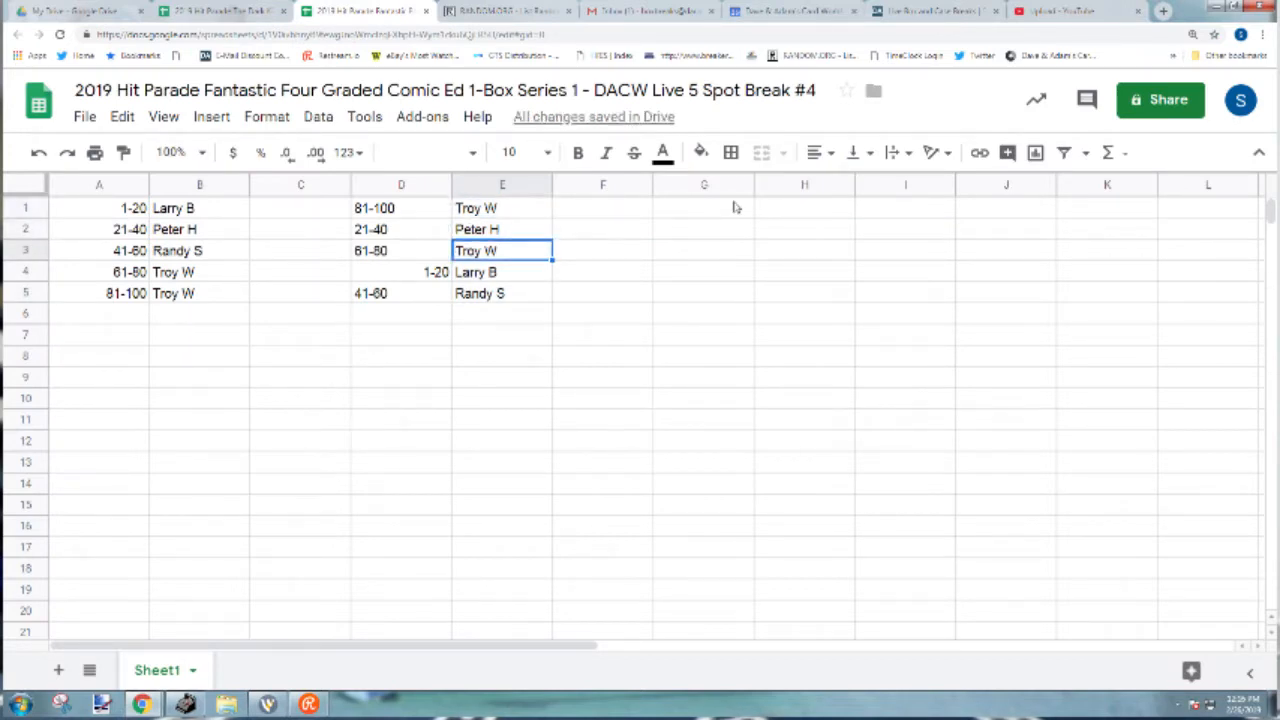
left_click(502, 292)
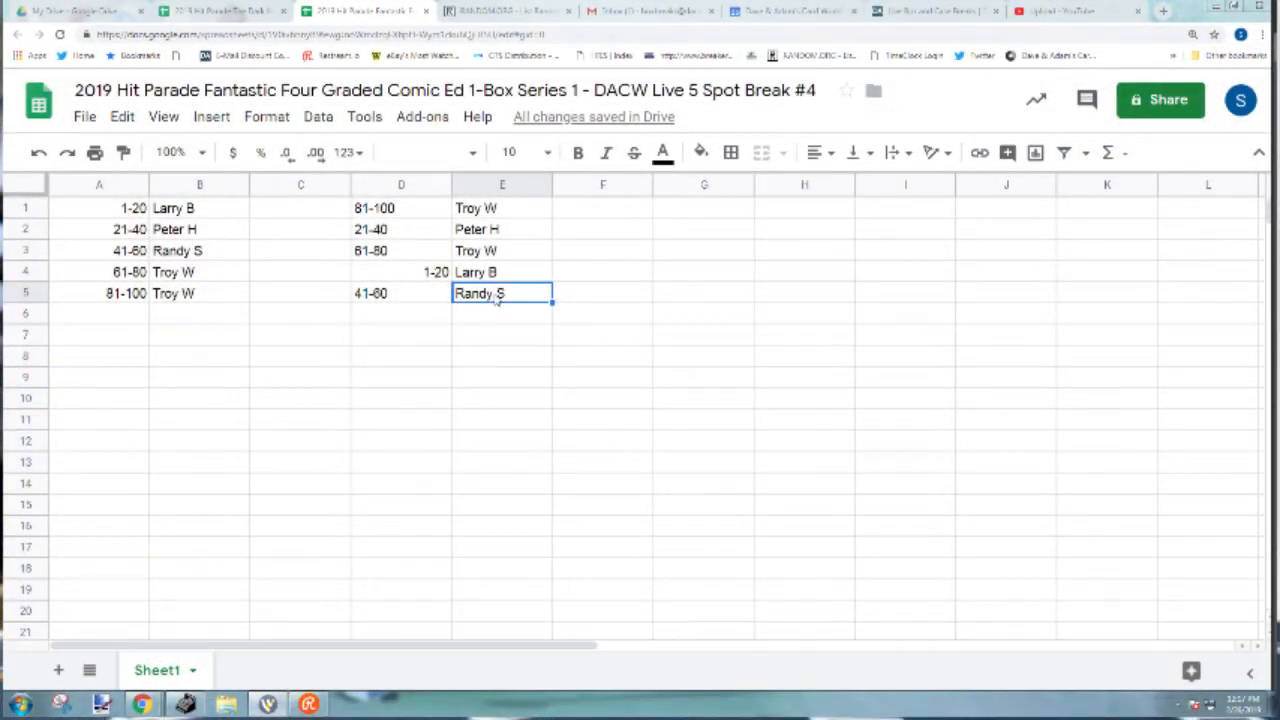
left_click(504, 12)
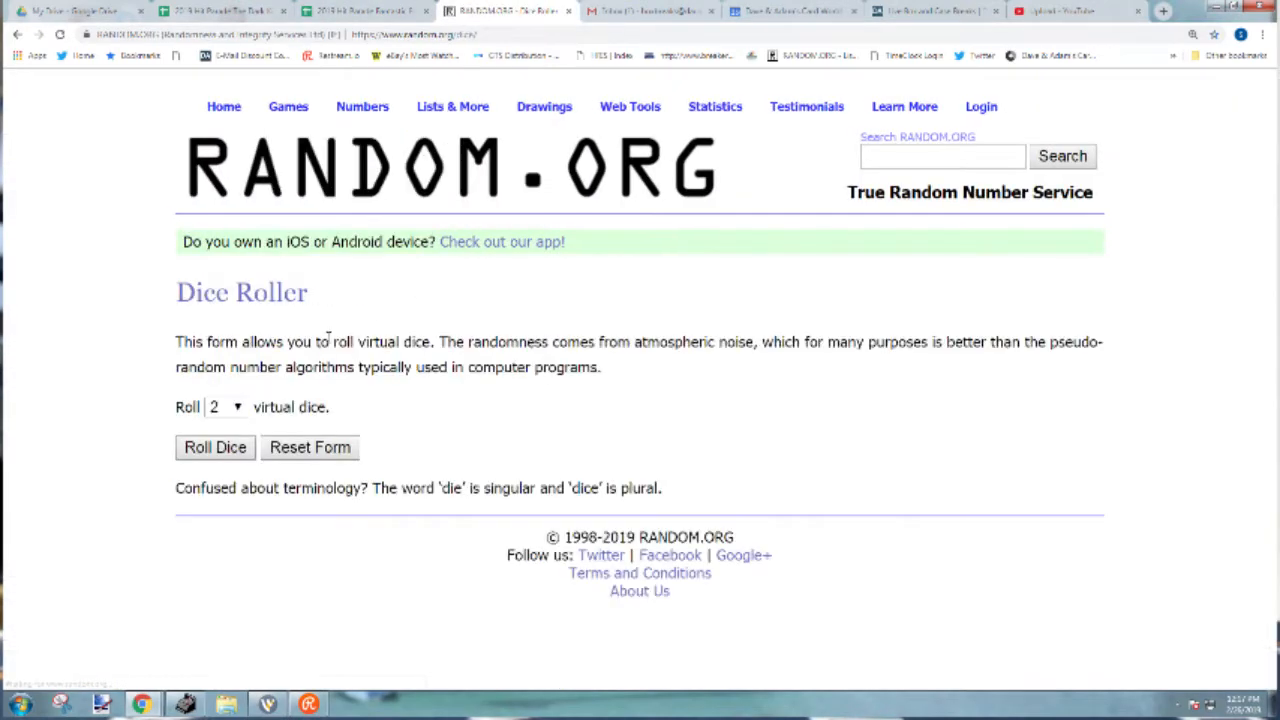
left_click(224, 406)
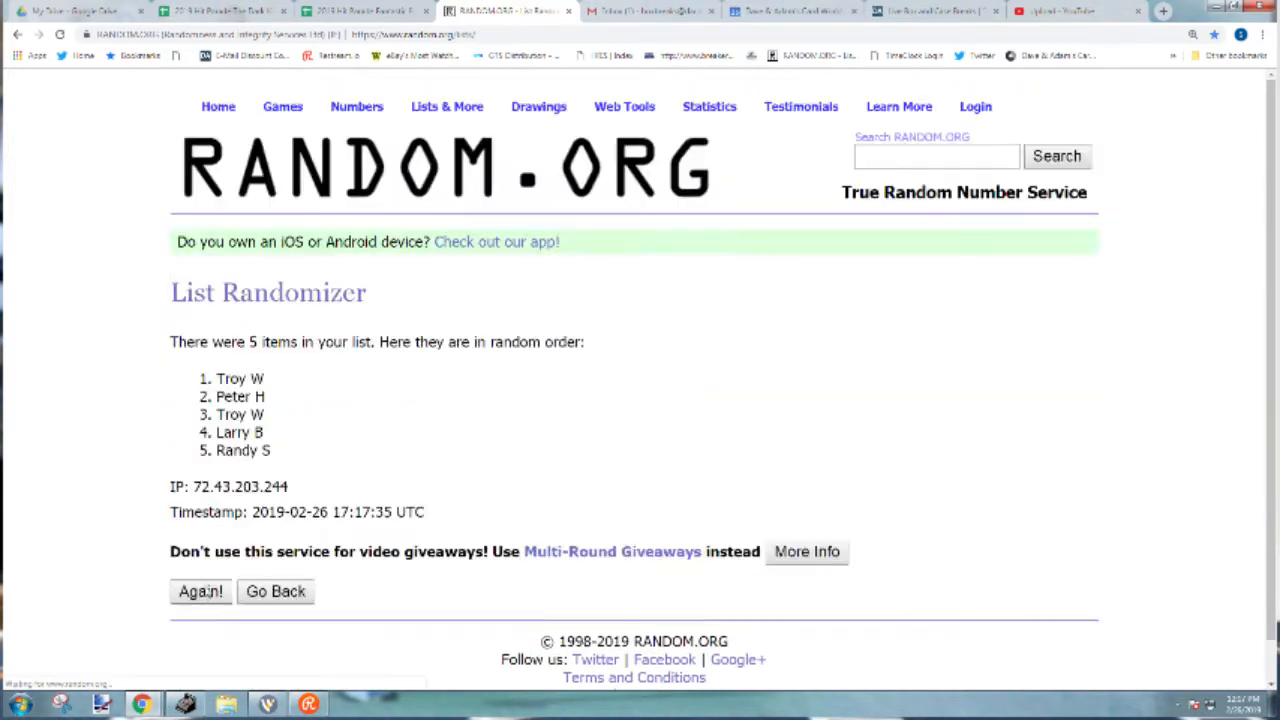
left_click(200, 592)
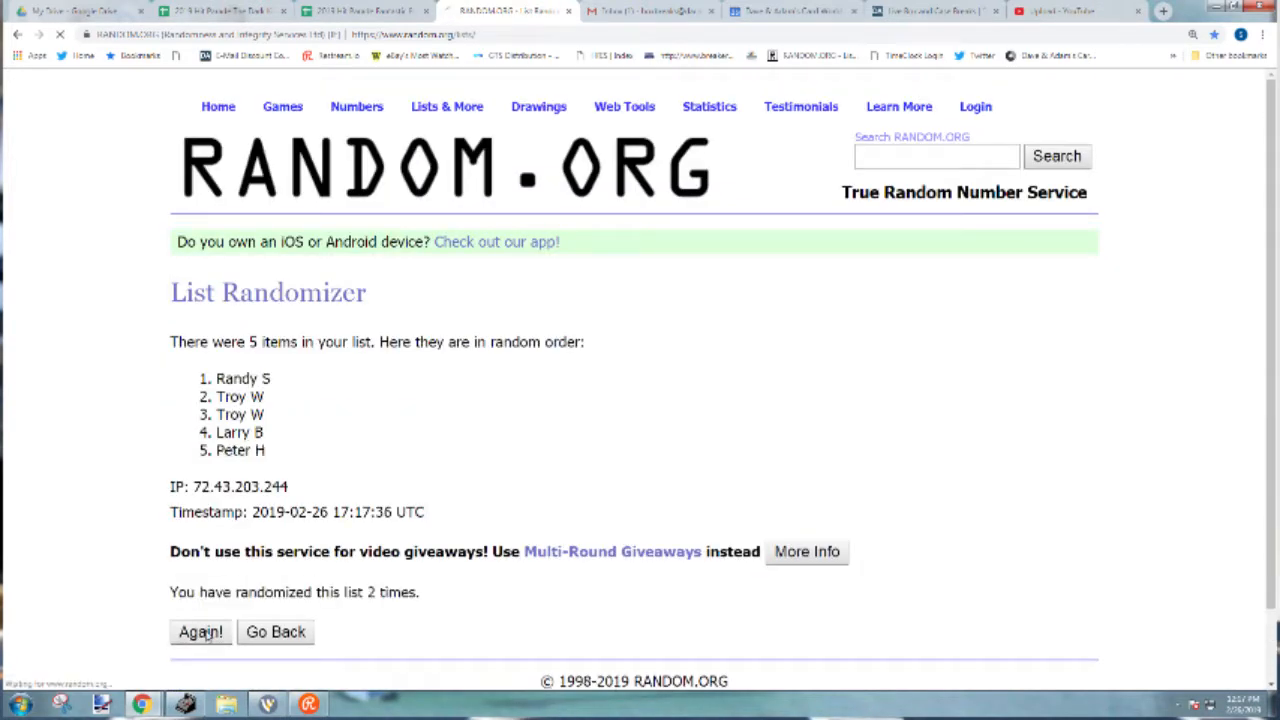
left_click(200, 632)
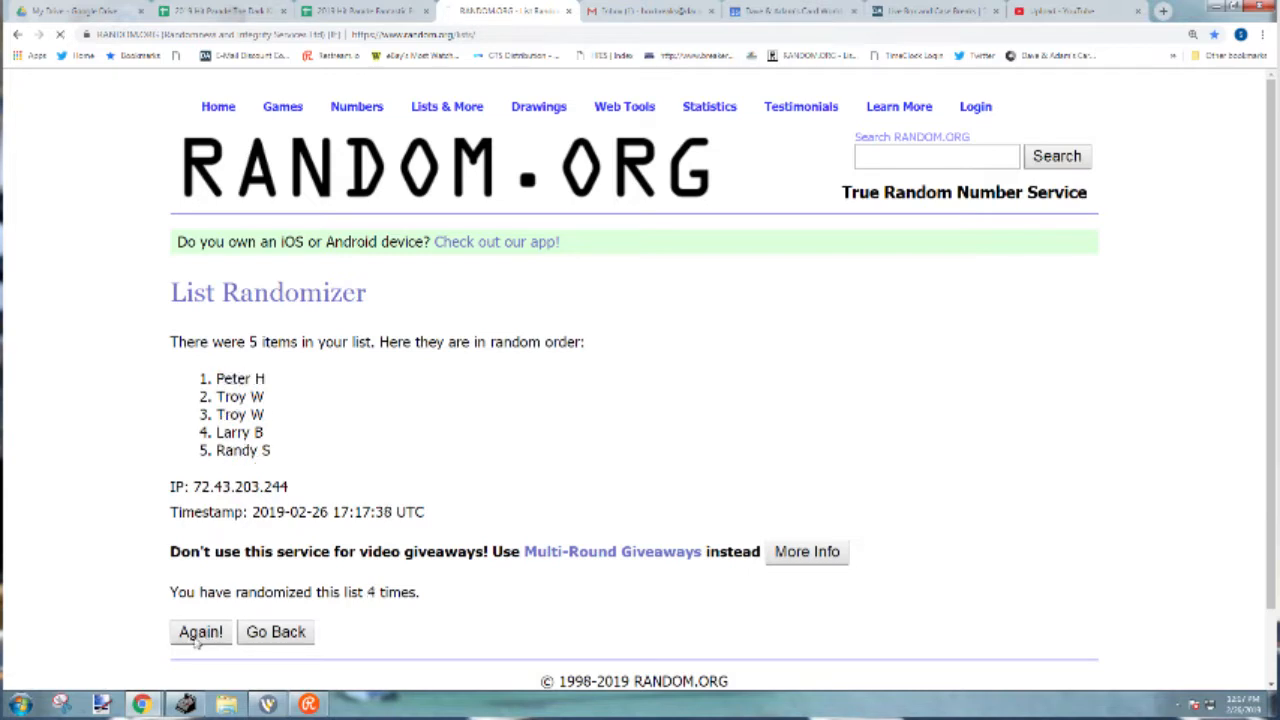
left_click(200, 632)
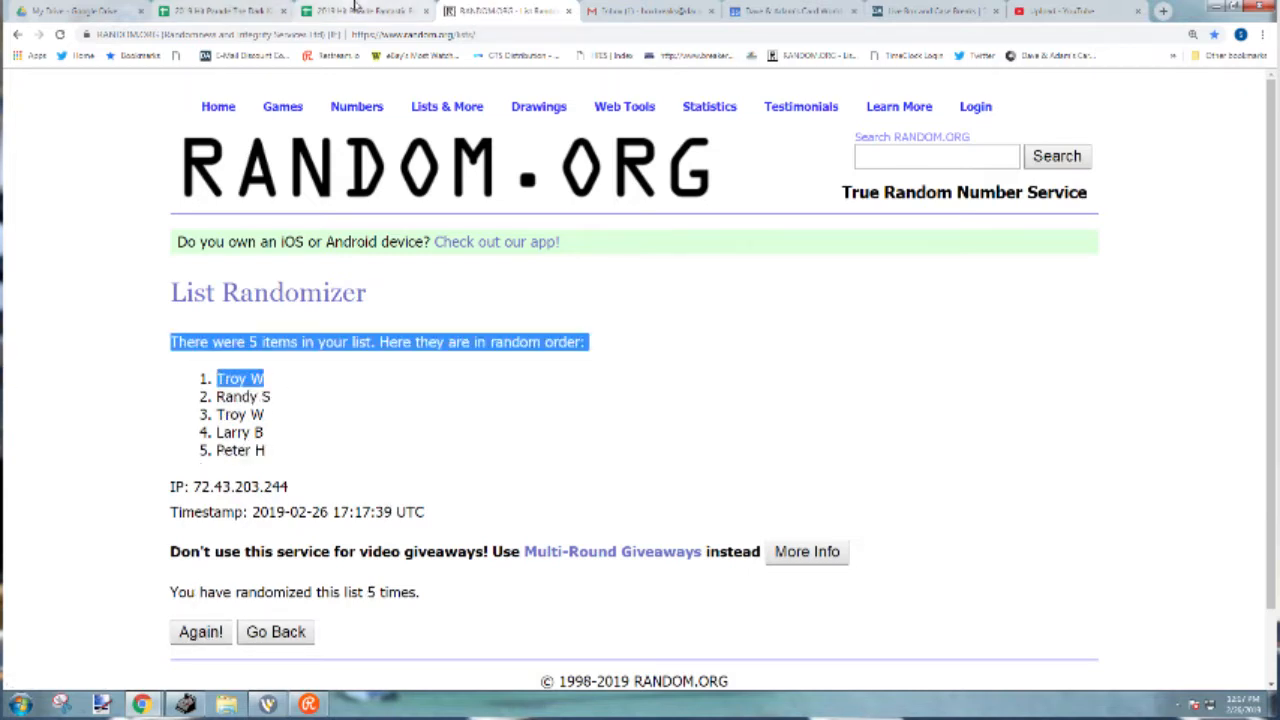
- Fill Break #4's column E with the names and switch to the Break #5 sheet
left_click(360, 12)
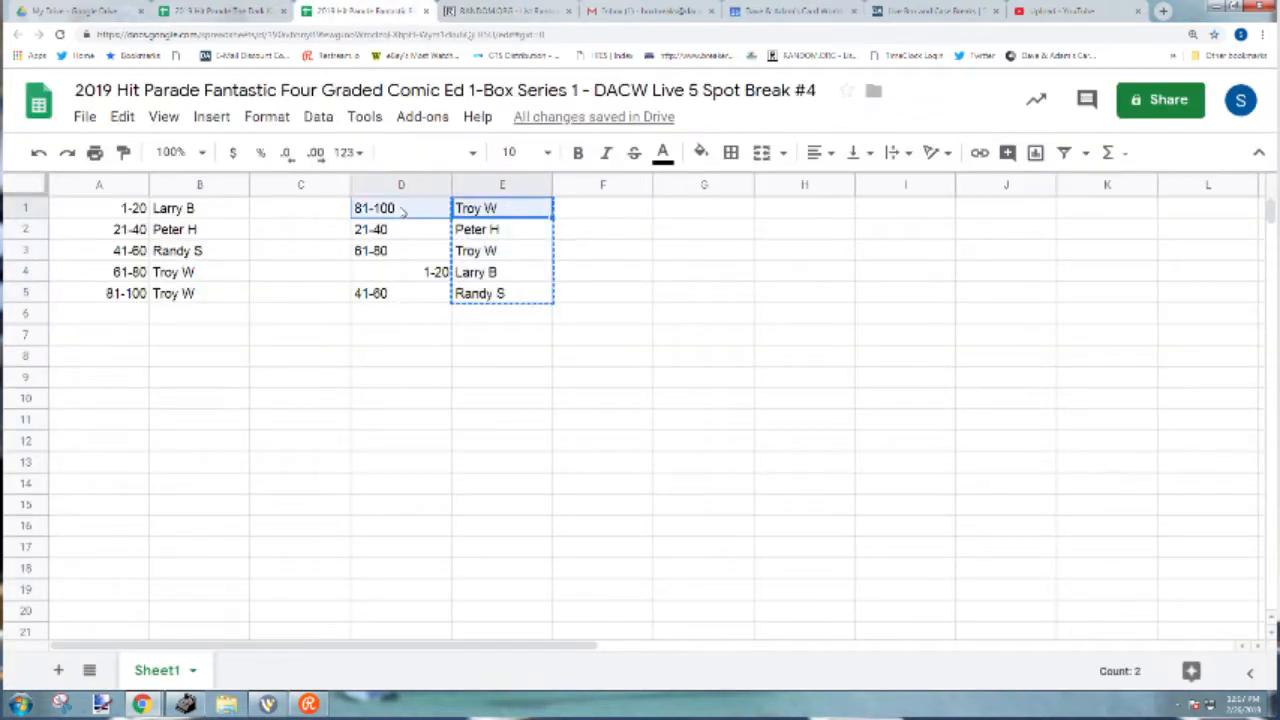
left_click(576, 152)
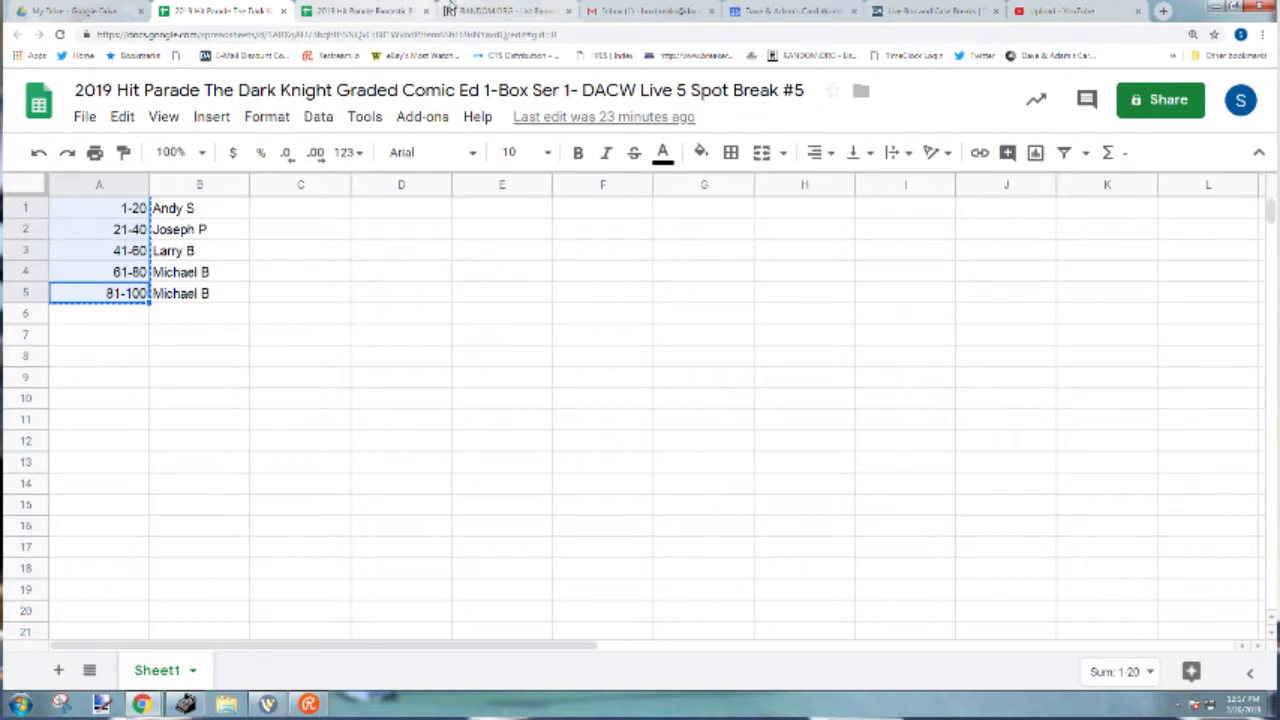
- Roll two virtual dice for the Dark Knight Break #5
left_click(504, 12)
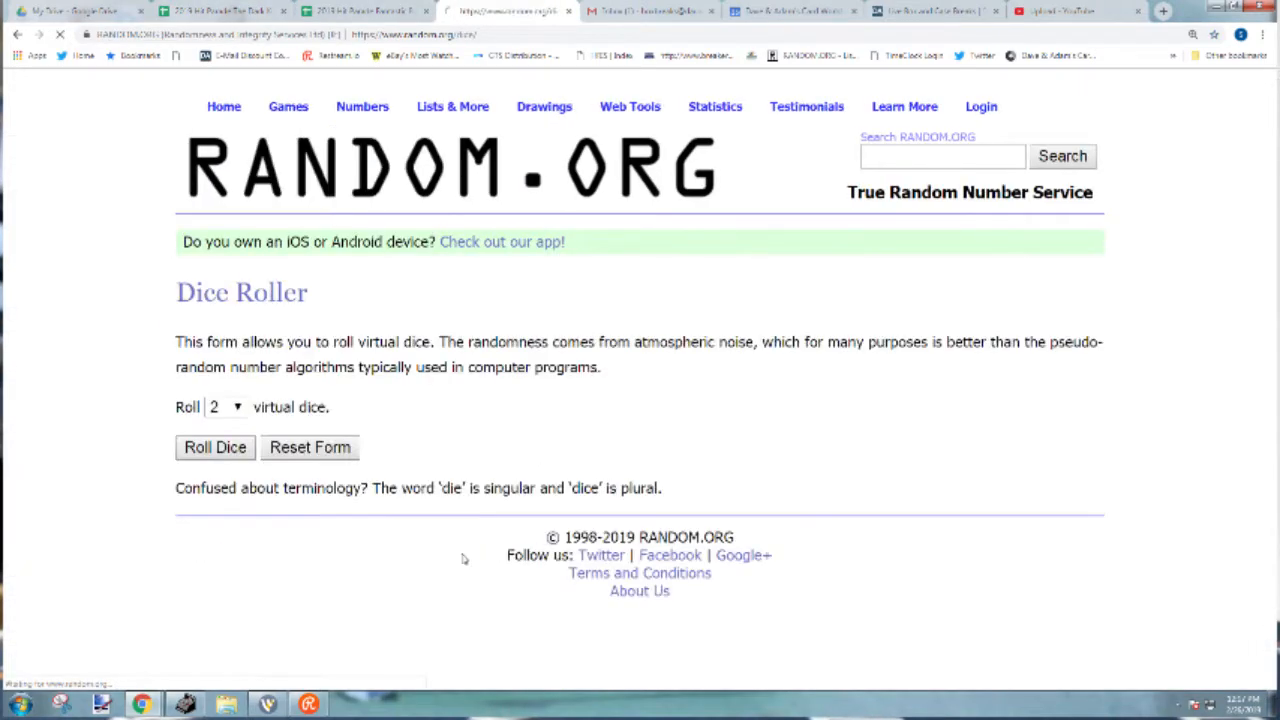
left_click(216, 448)
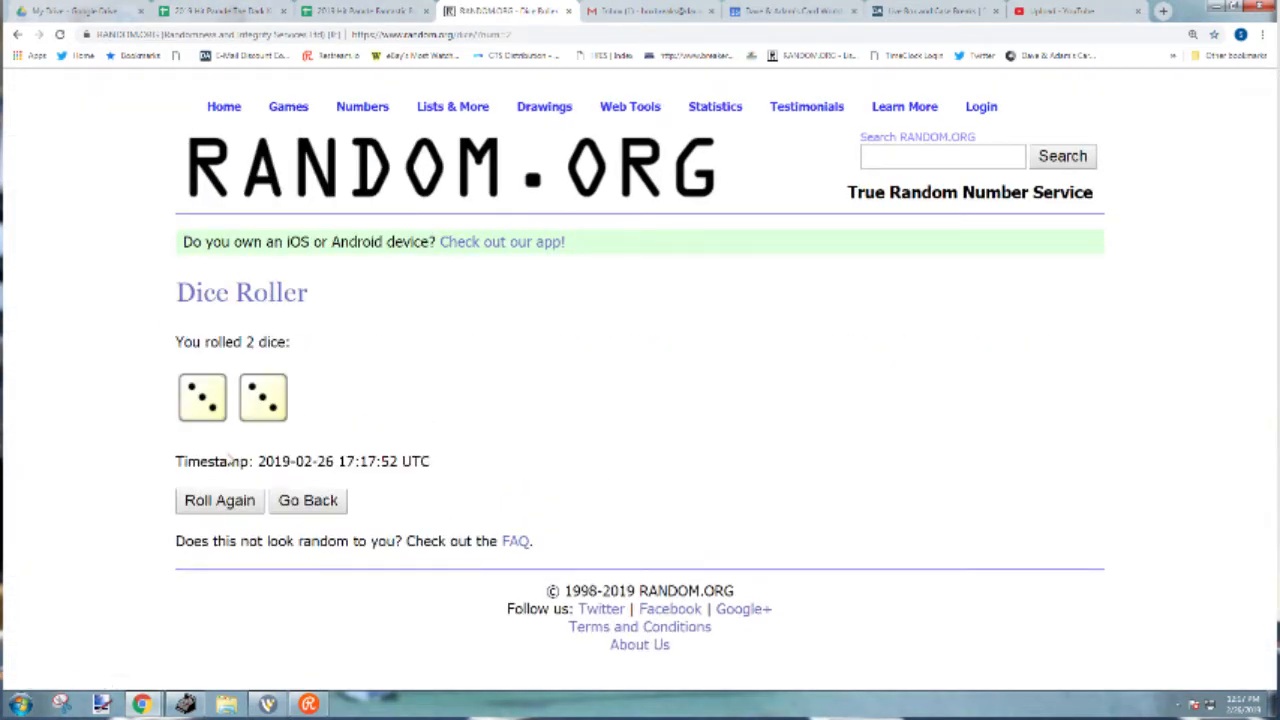
mouse_move(398, 136)
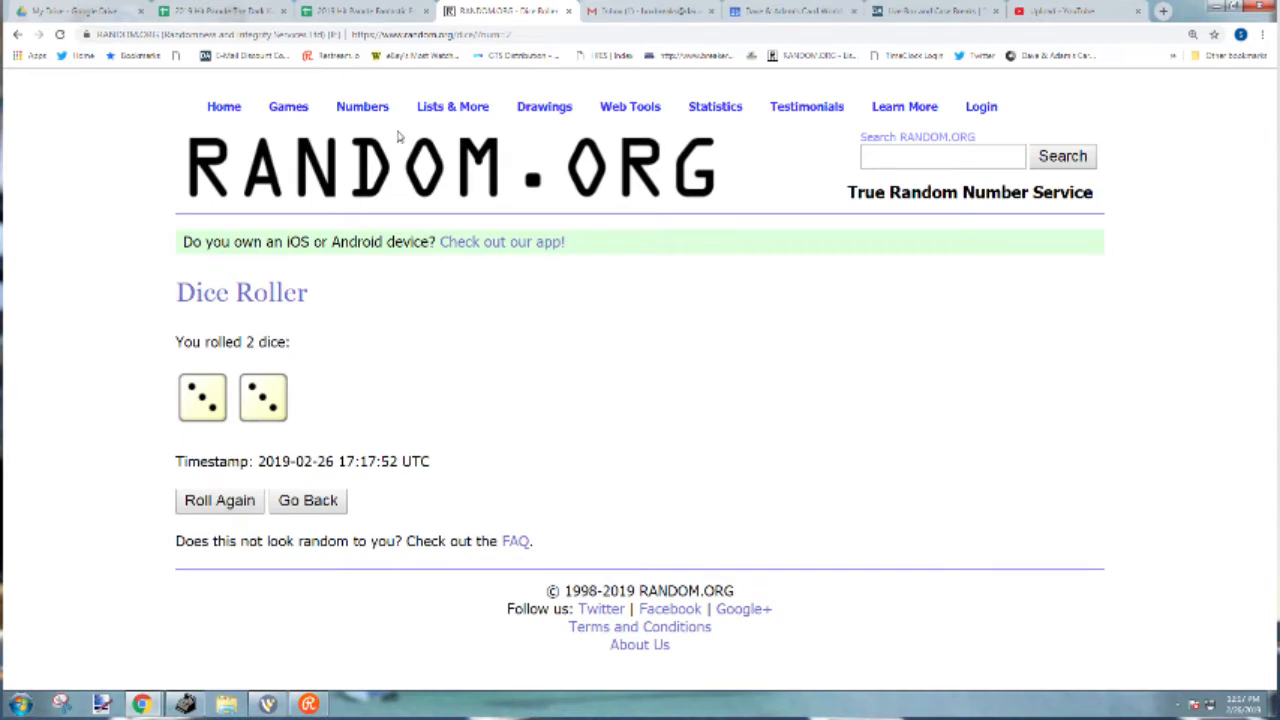
left_click(452, 106)
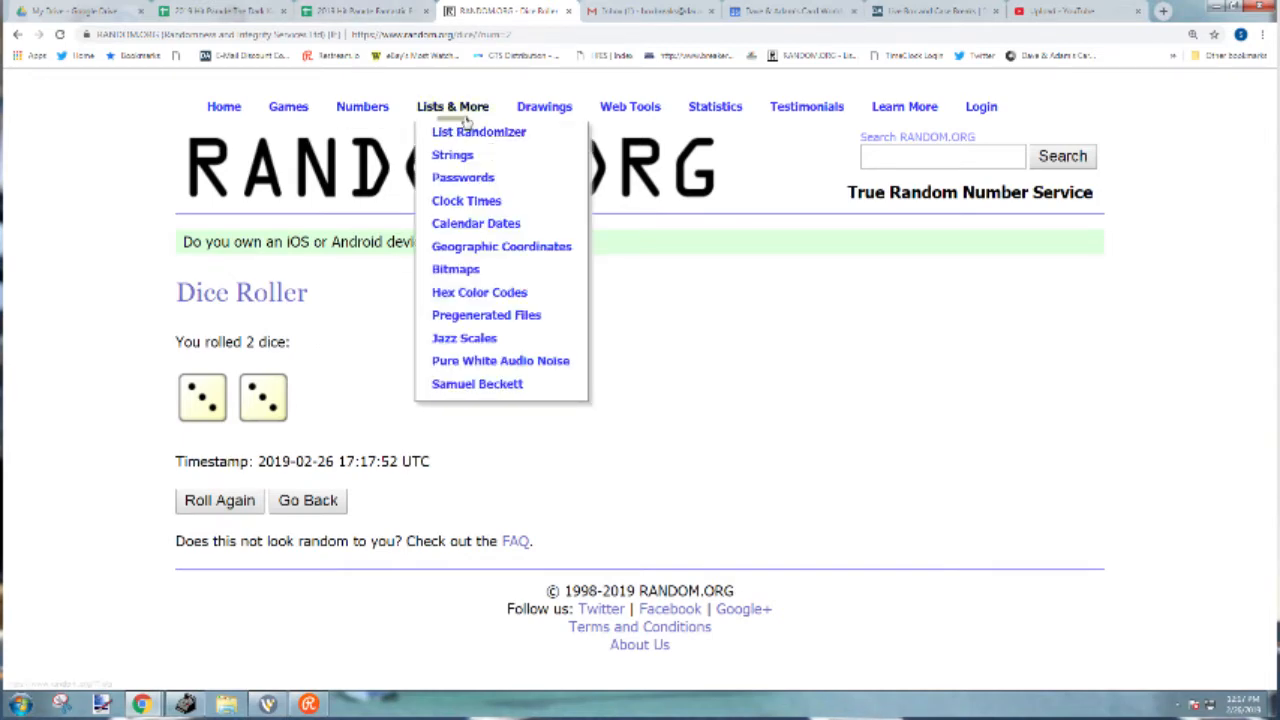
- Shuffle the five Break #5 number ranges six times in the List Randomizer
left_click(478, 132)
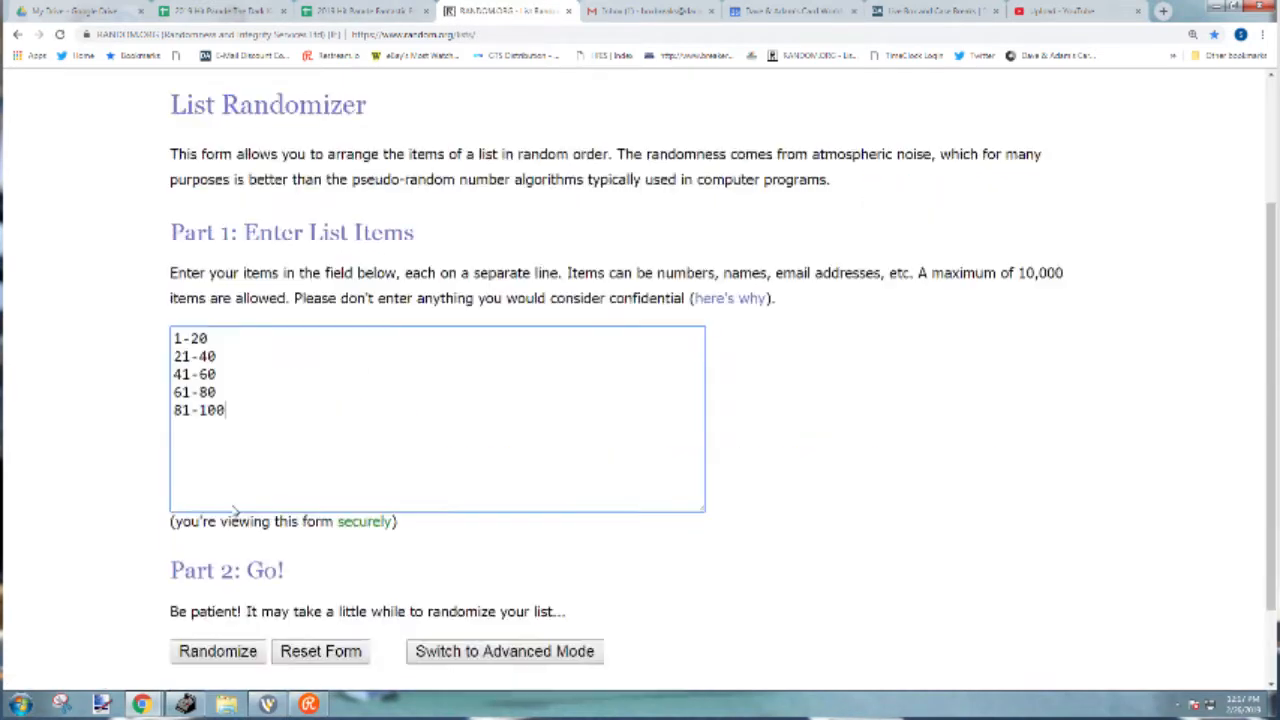
left_click(216, 652)
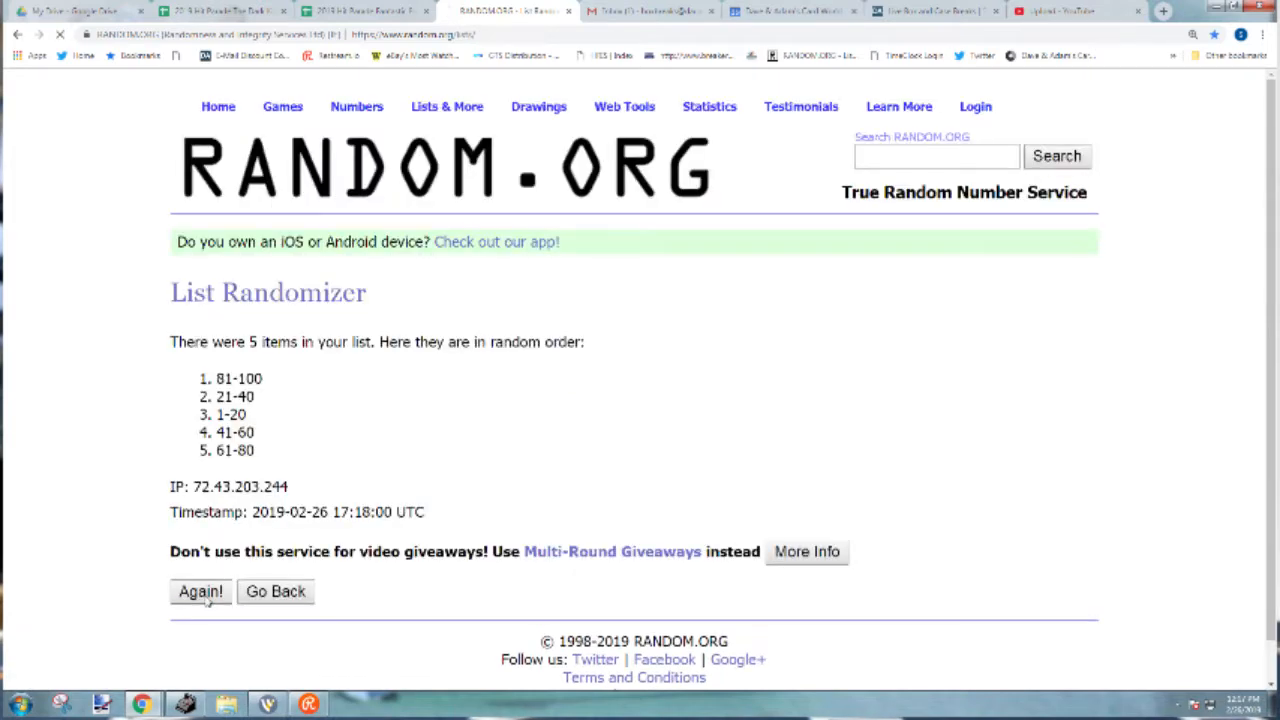
left_click(200, 592)
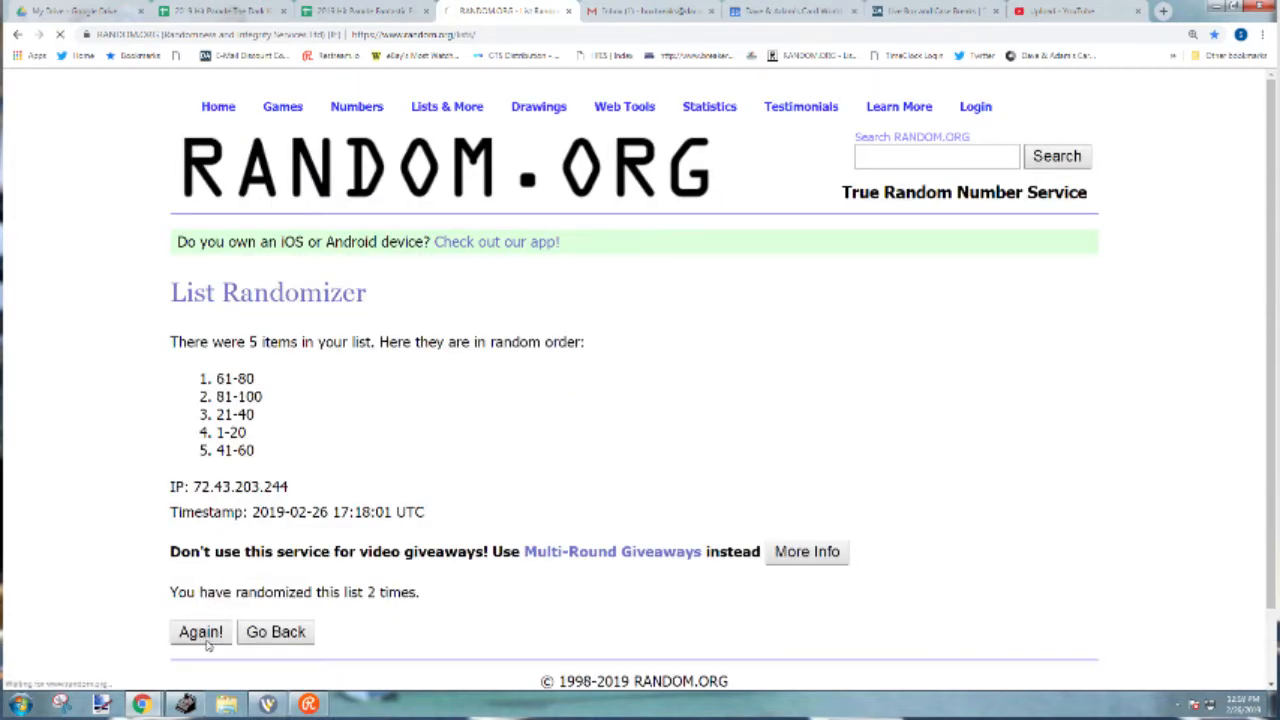
left_click(200, 632)
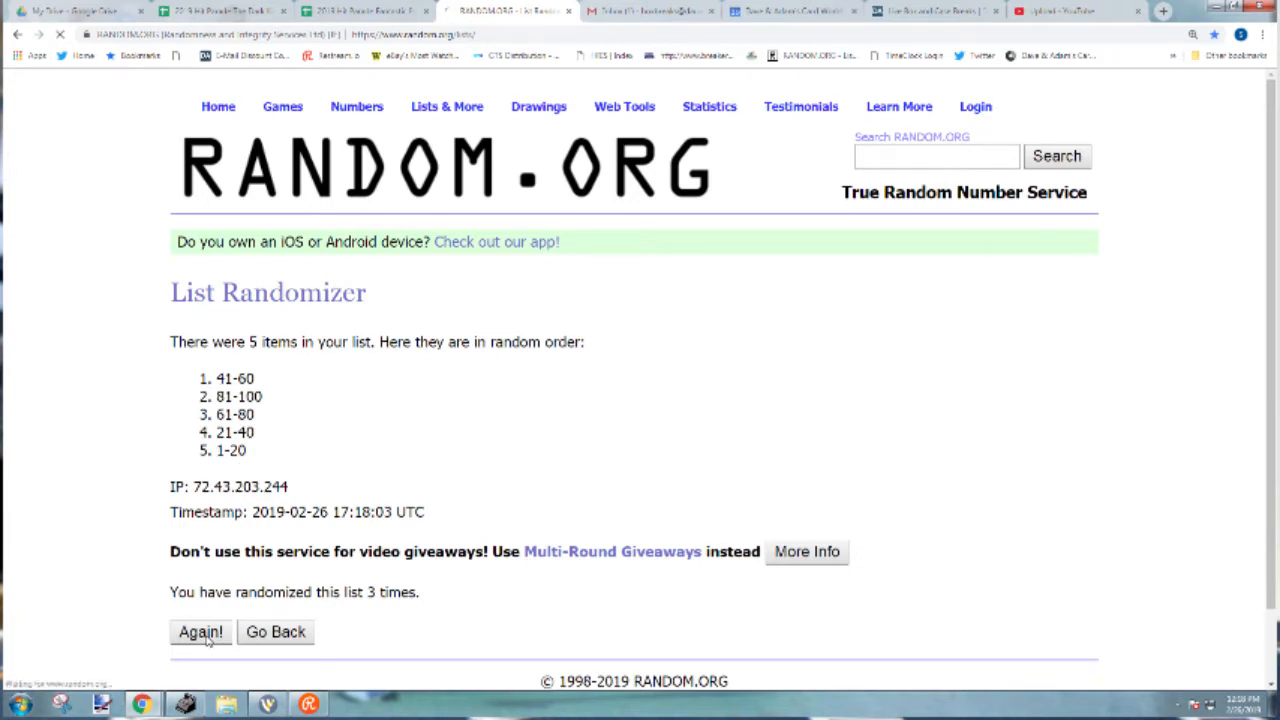
left_click(200, 632)
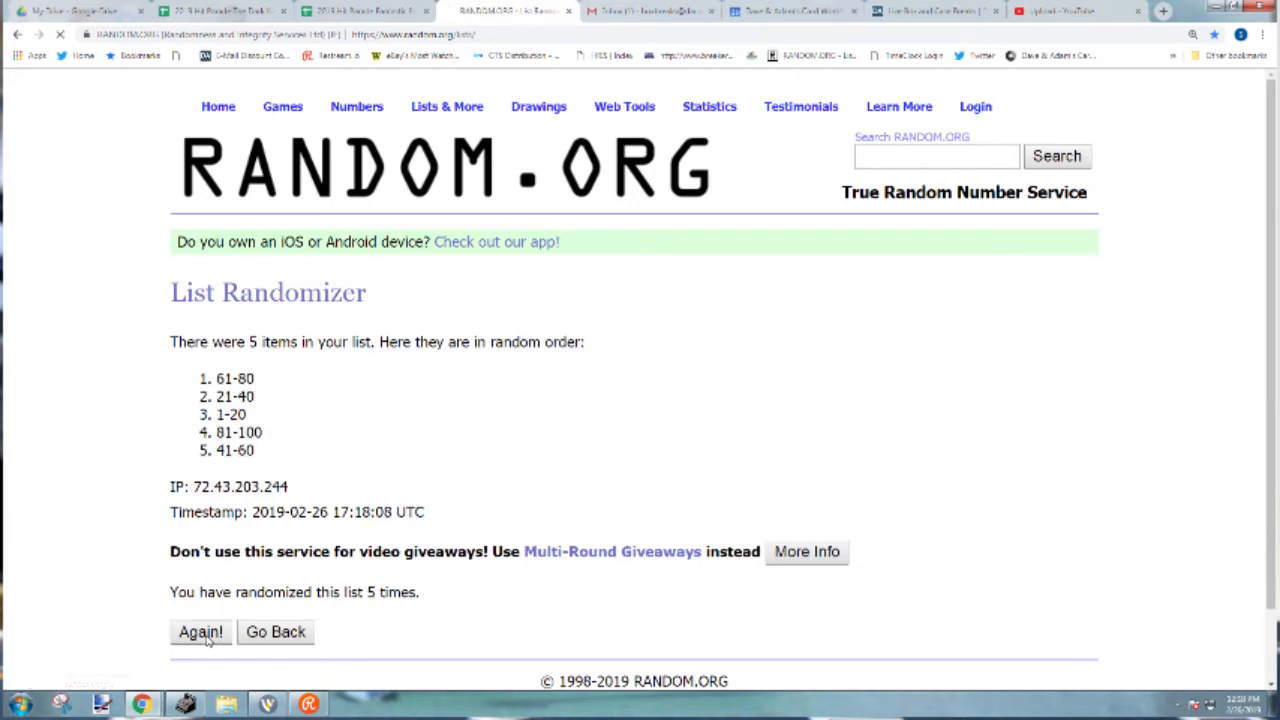
left_click(200, 632)
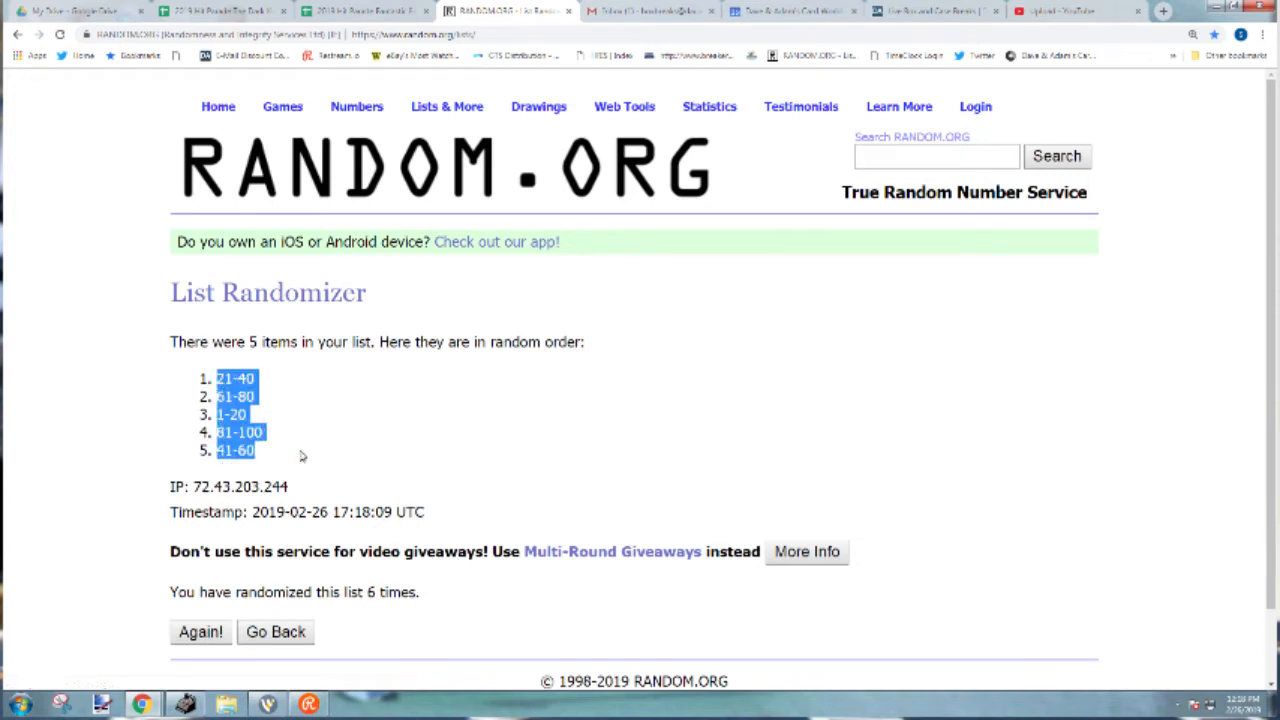
- Place the shuffled range order in column D of the Break #5 spreadsheet
left_click(360, 12)
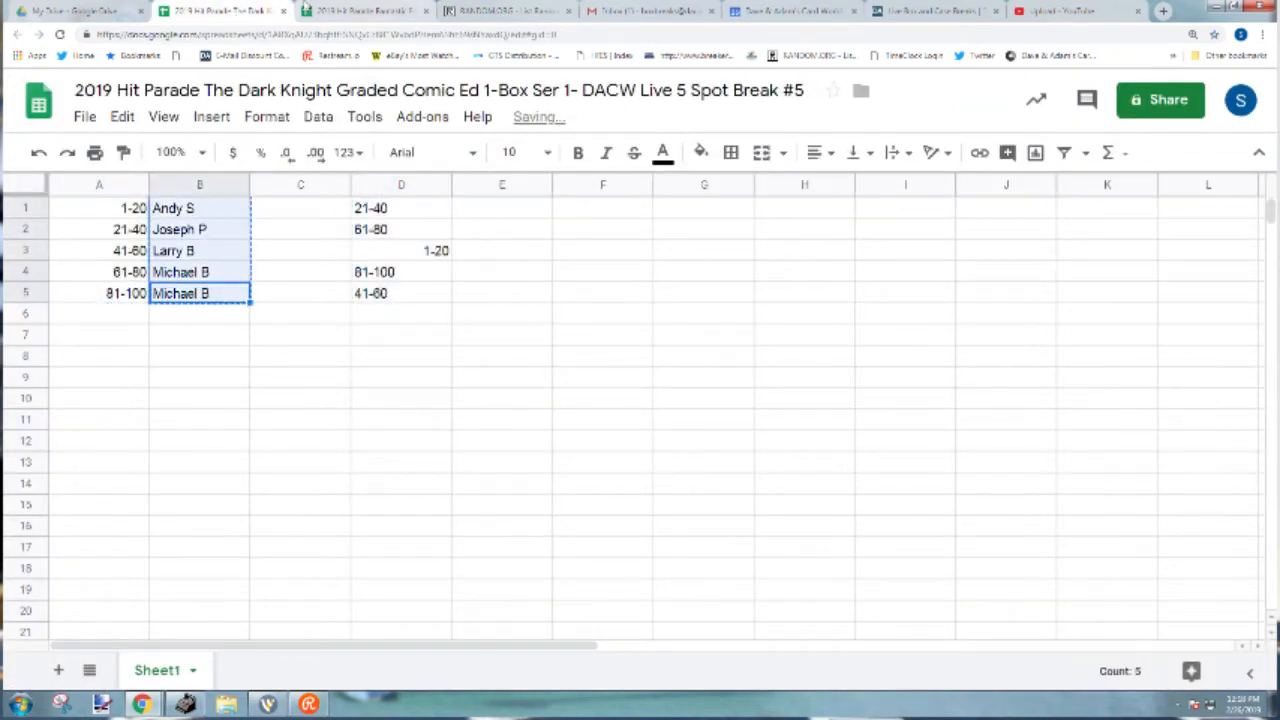
left_click(500, 12)
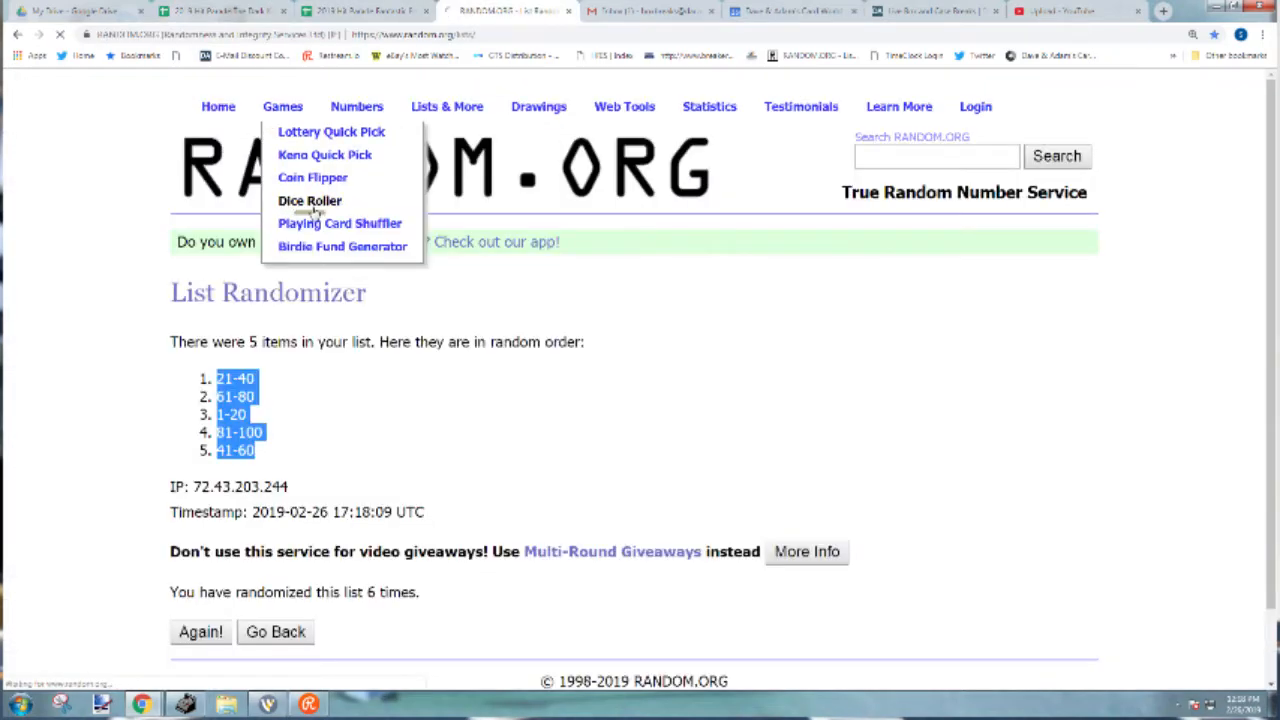
- Shuffle the five Break #5 names four times and select the resulting order
left_click(310, 200)
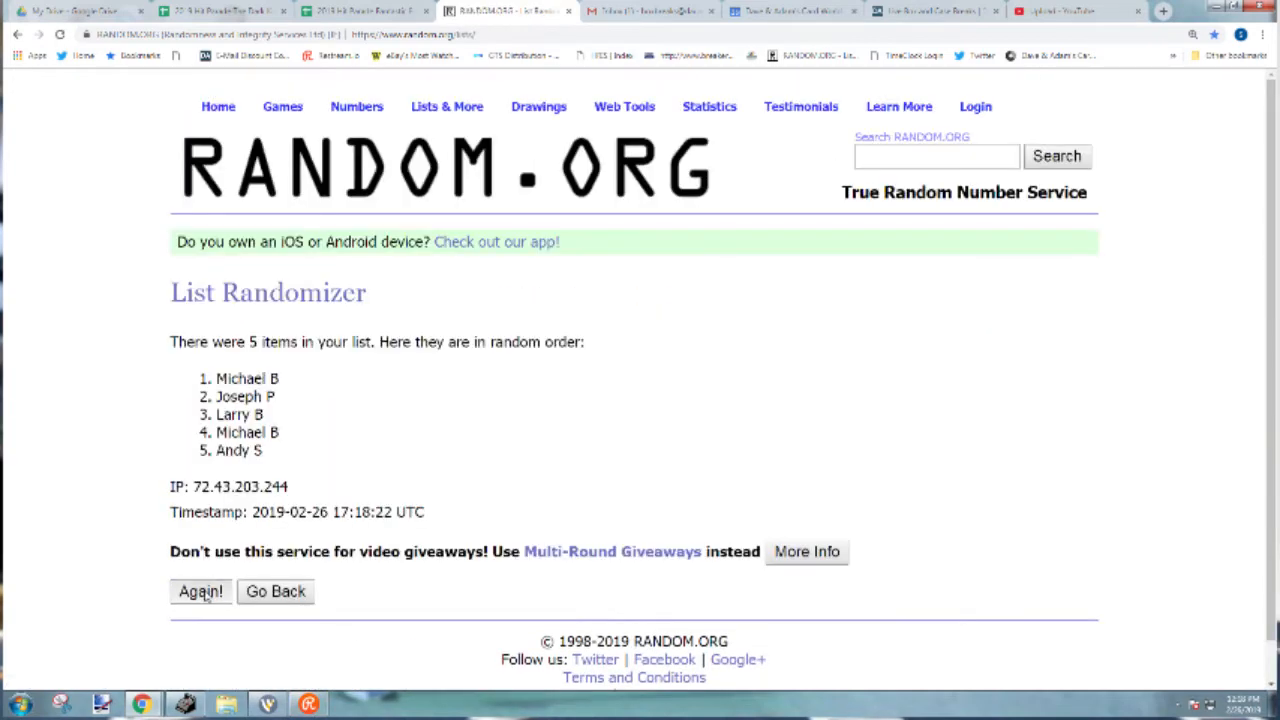
left_click(200, 592)
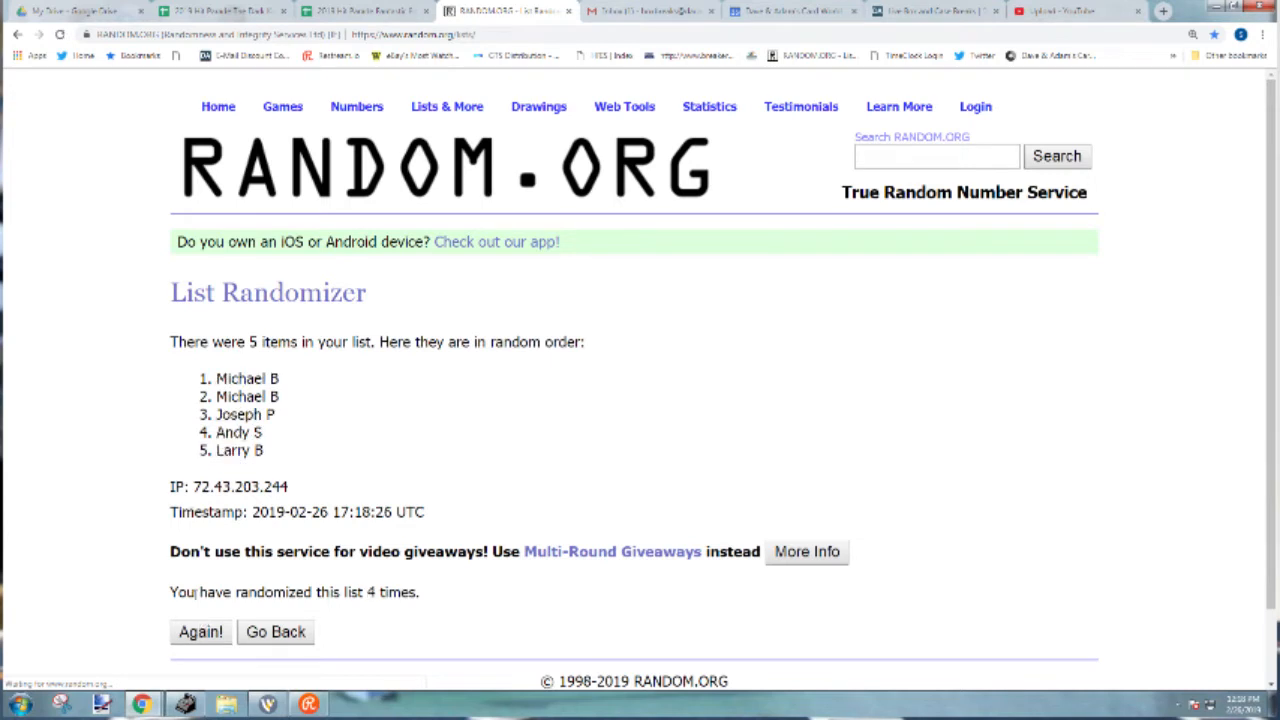
left_click_drag(216, 378, 264, 450)
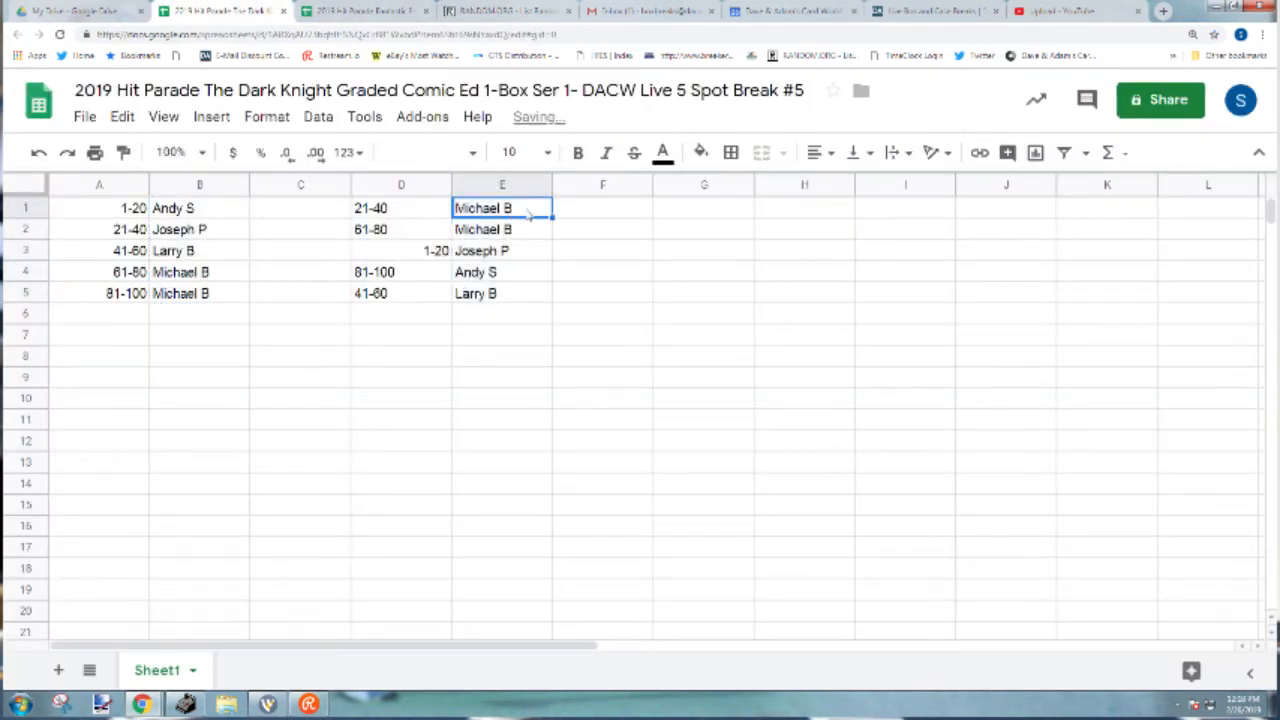
- Review the names paired with ranges 1-20, 81-100 and 41-60 in column E
left_click(502, 250)
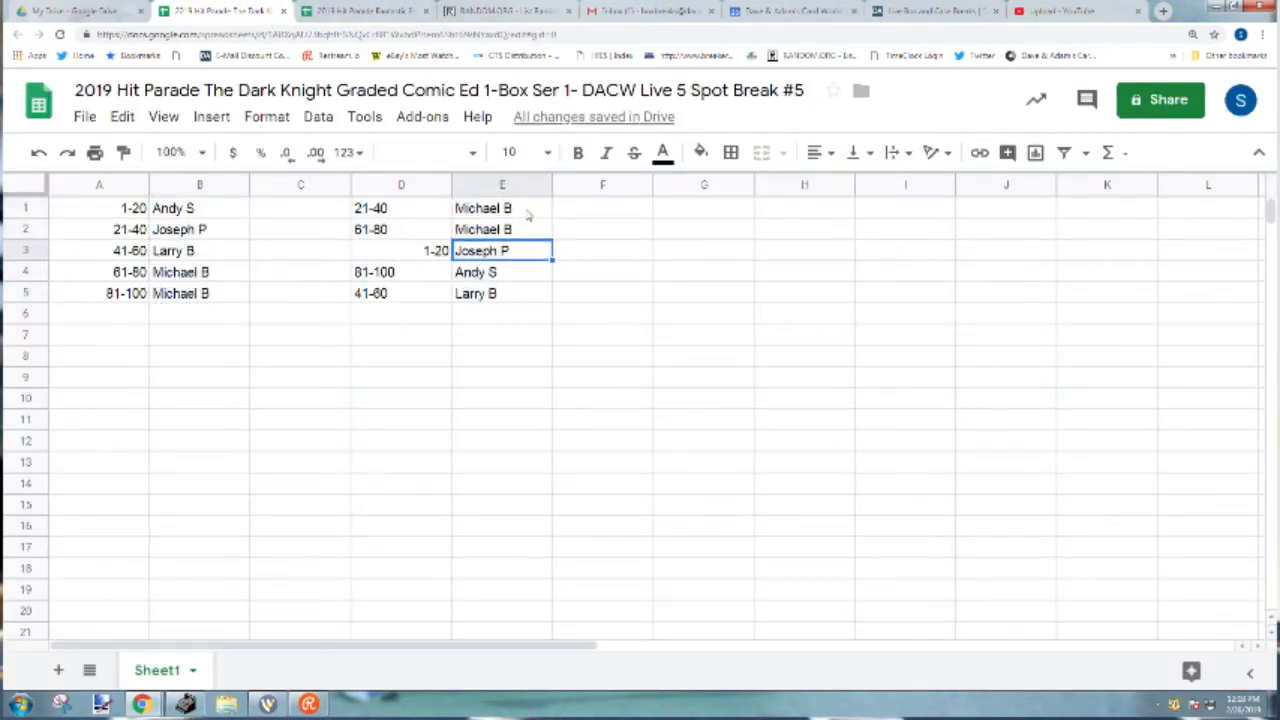
left_click(502, 272)
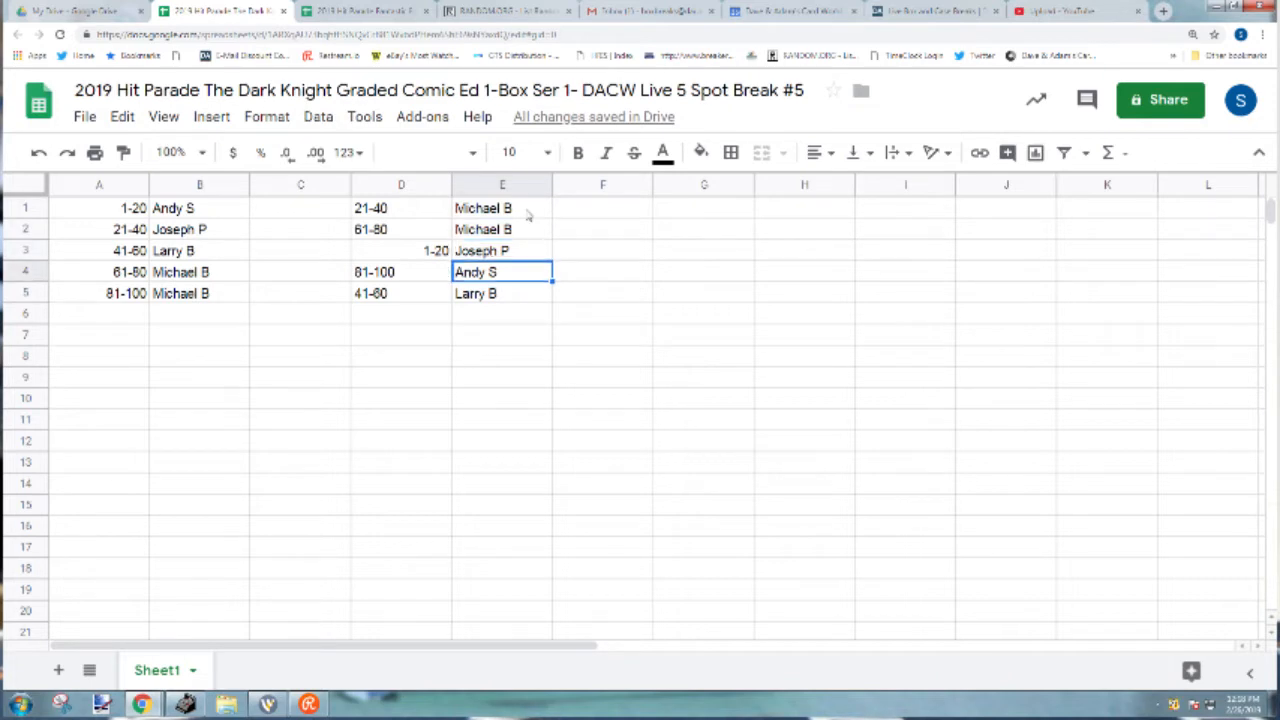
left_click(502, 292)
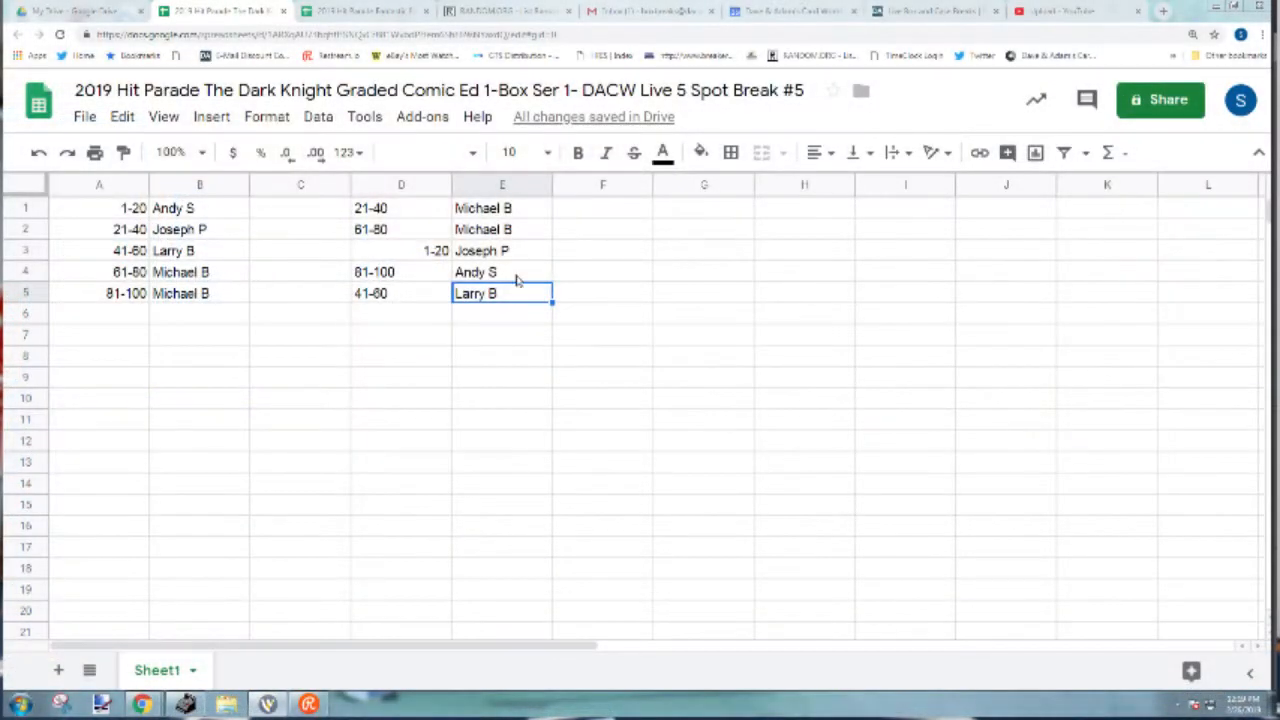
left_click_drag(502, 208, 502, 292)
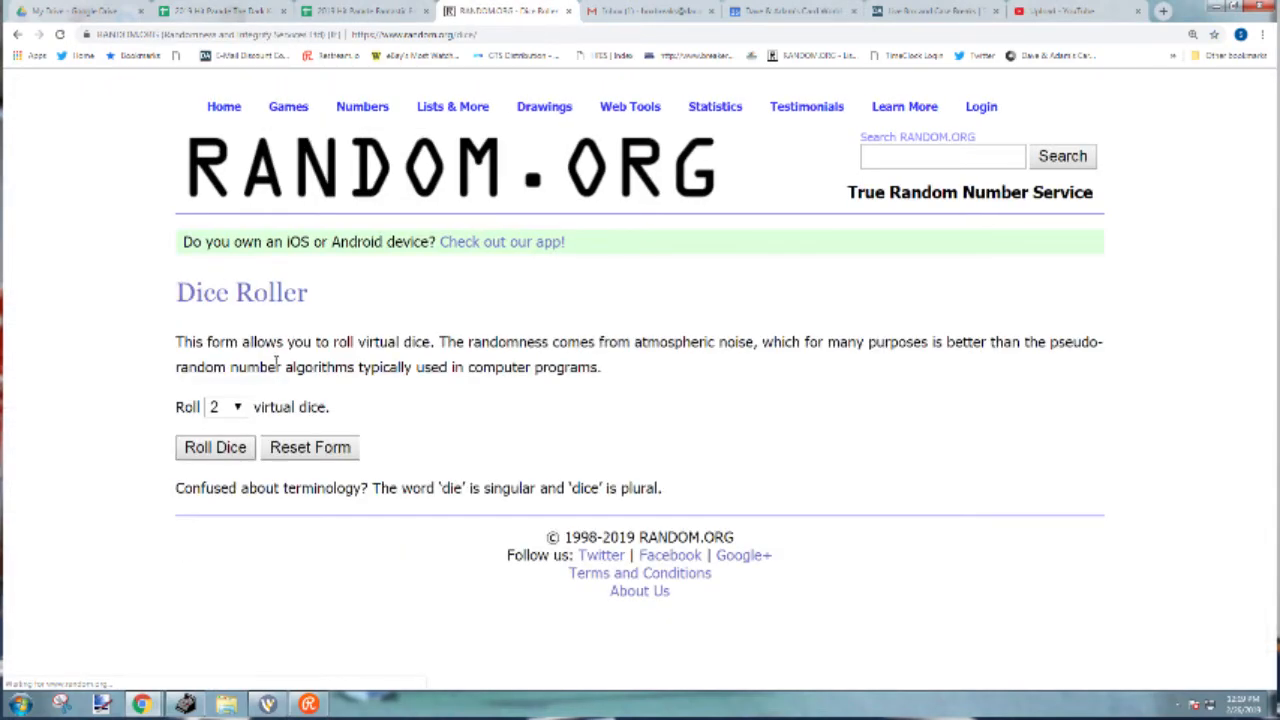
left_click(224, 408)
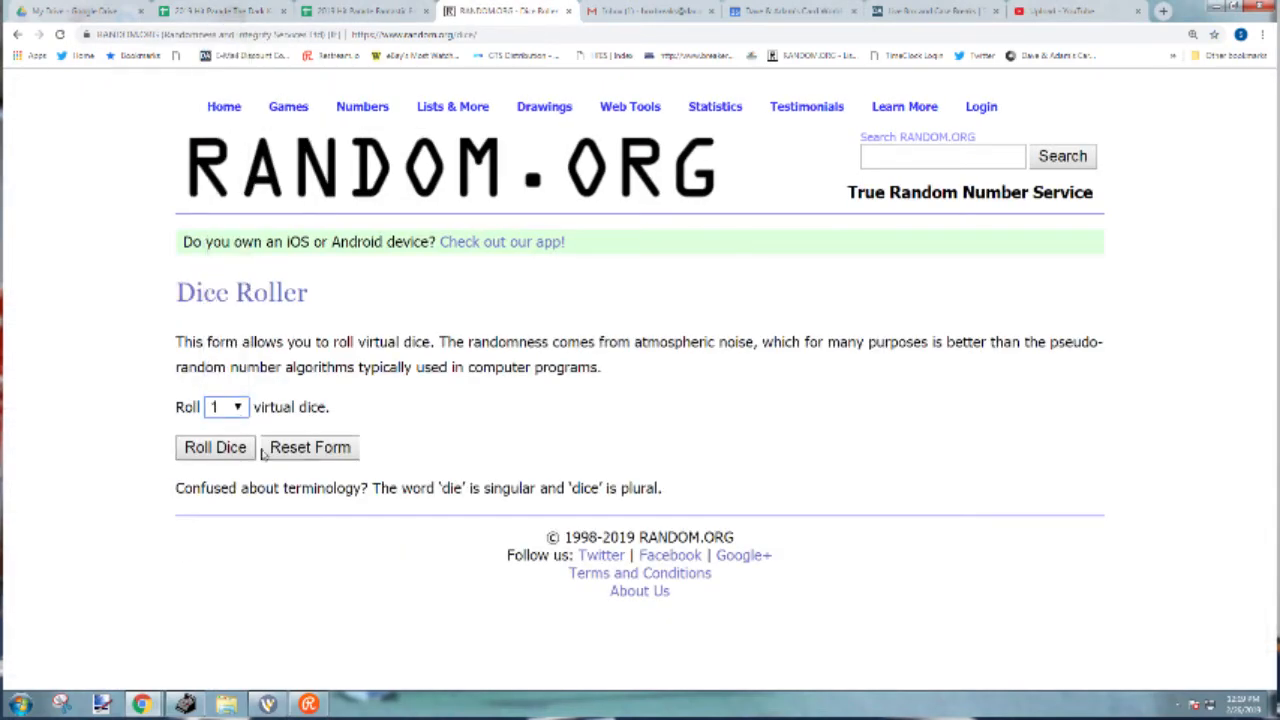
left_click(216, 448)
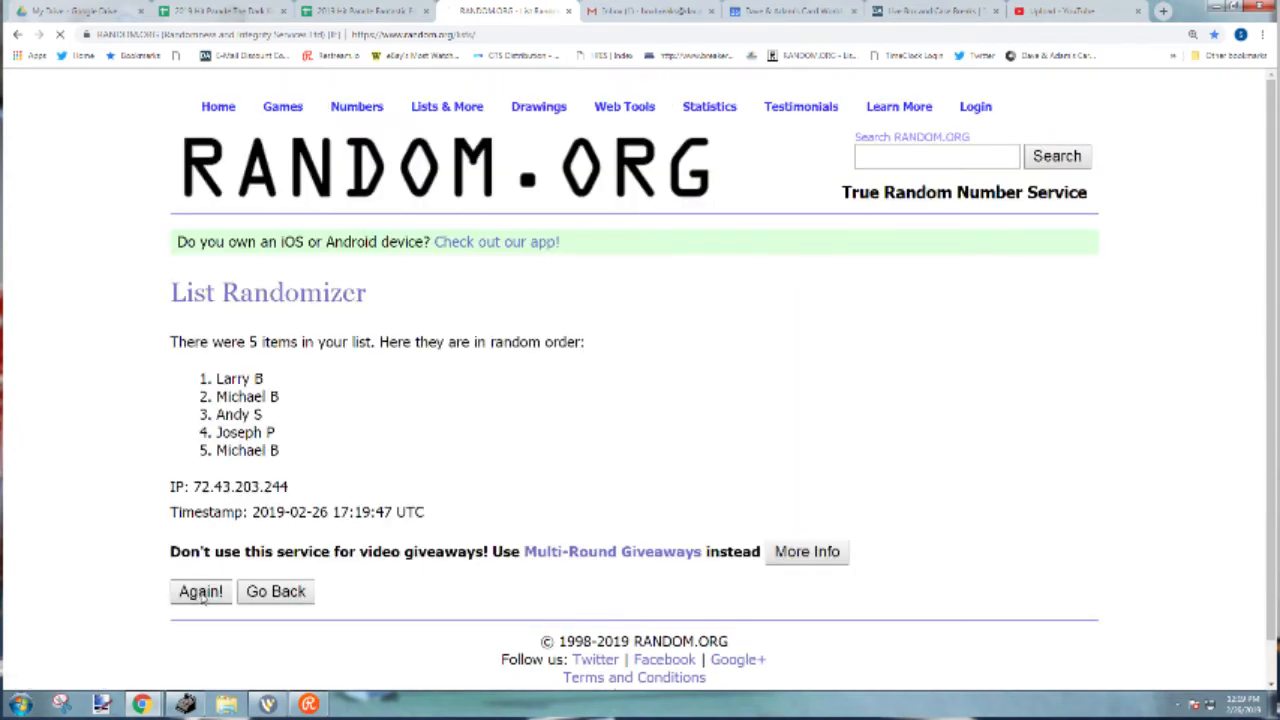
left_click(200, 592)
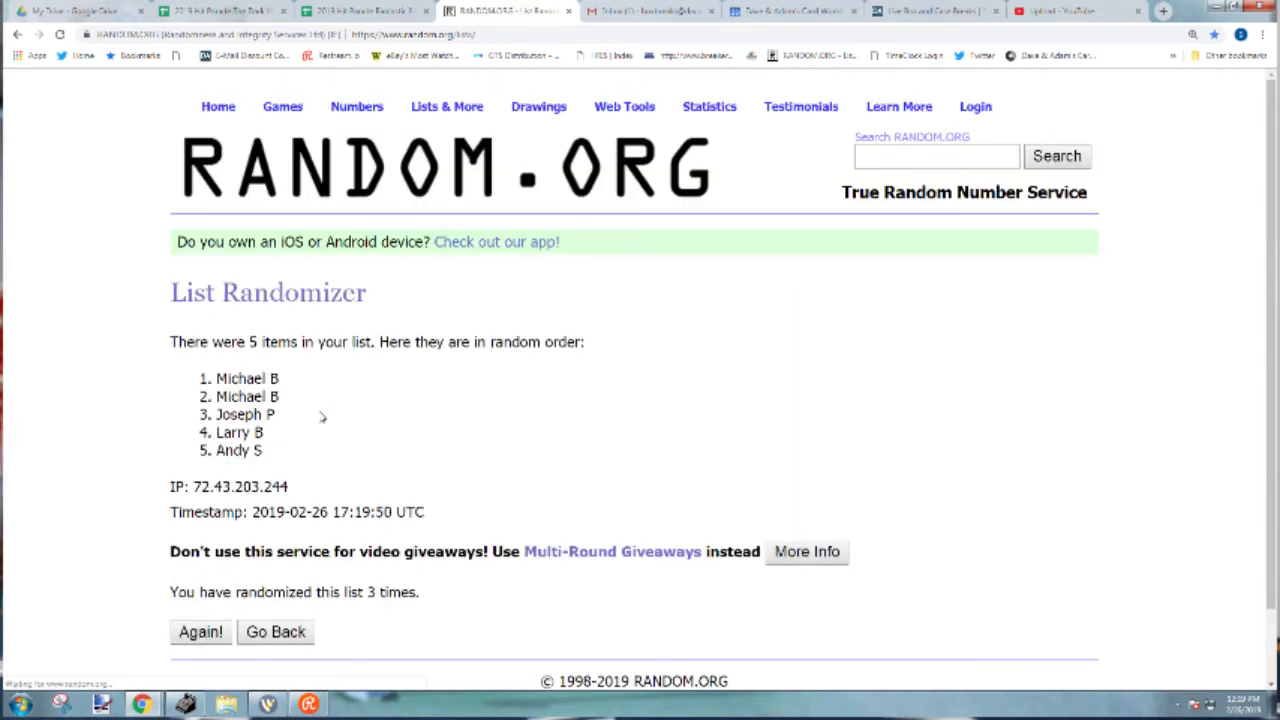